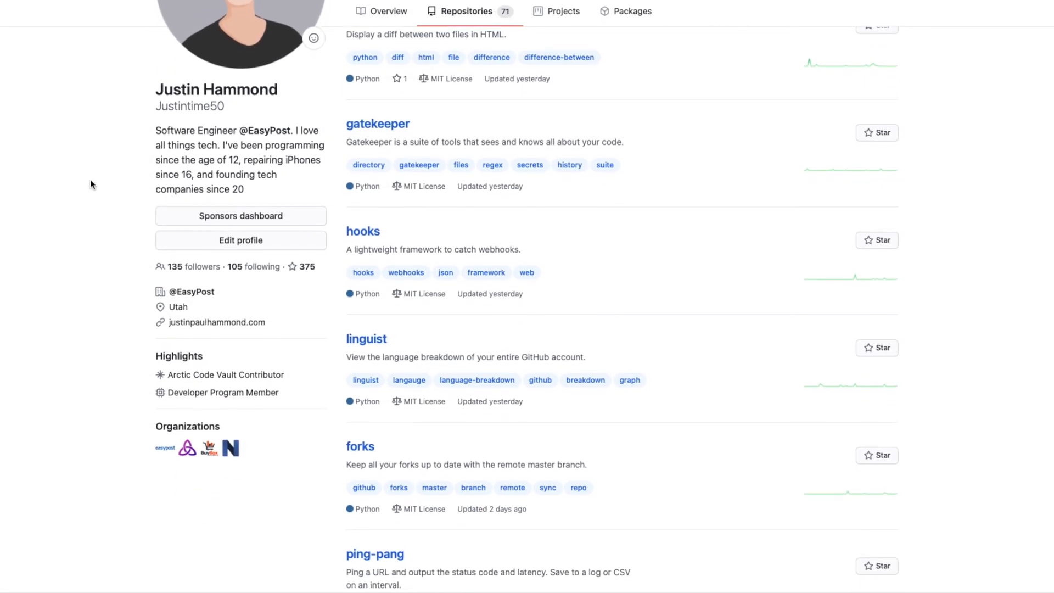
Under the README's Install heading, write 'Click the `use template` button on GitHub.'
{"action": "scroll", "scroll_direction": "down", "scroll_amount": 3}
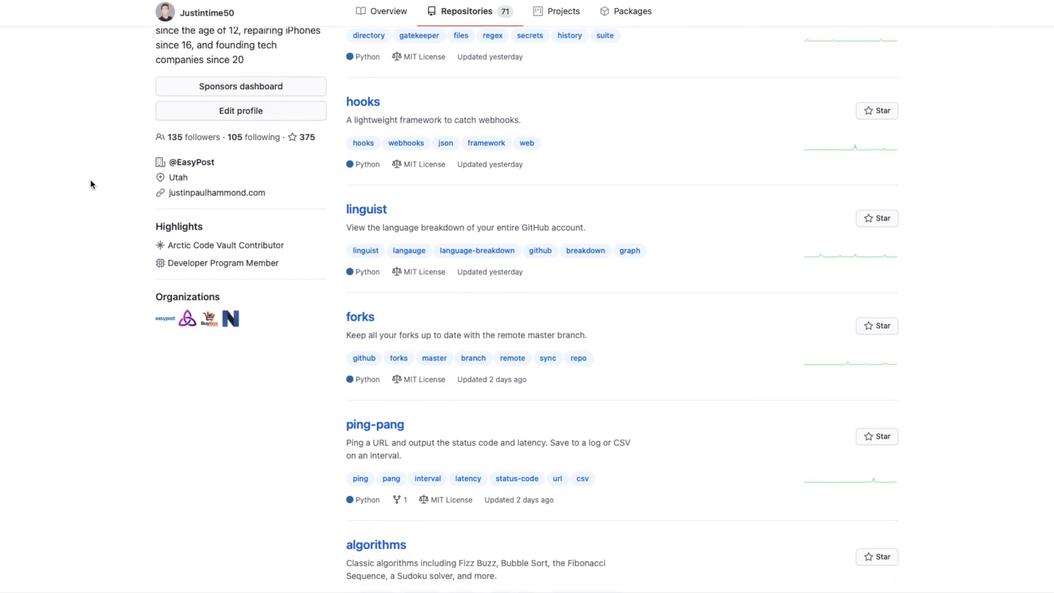
{"action": "scroll", "scroll_direction": "down", "scroll_amount": 3}
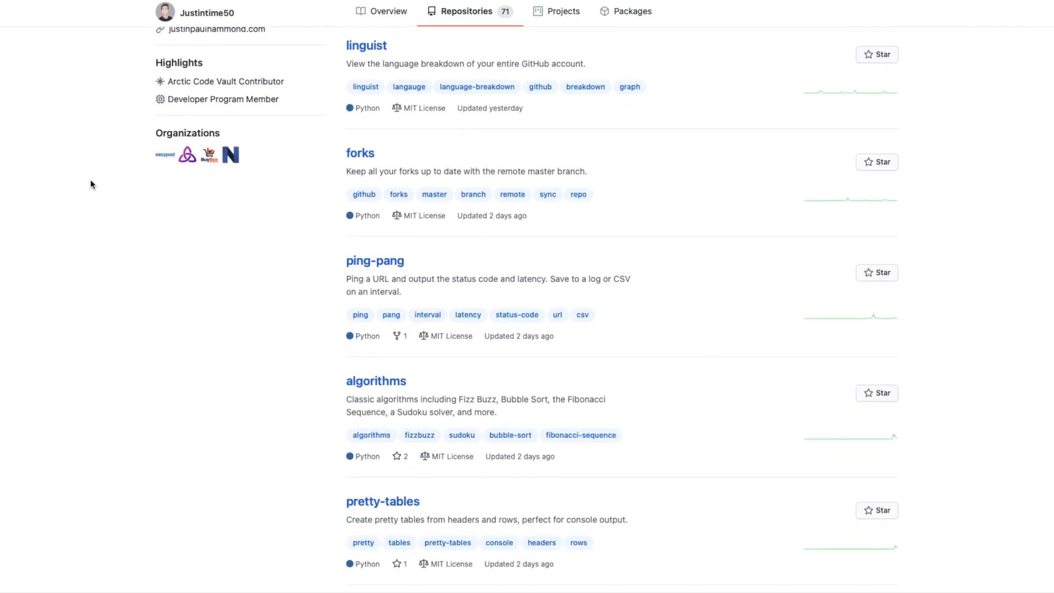
{"action": "scroll", "scroll_direction": "down", "scroll_amount": 3}
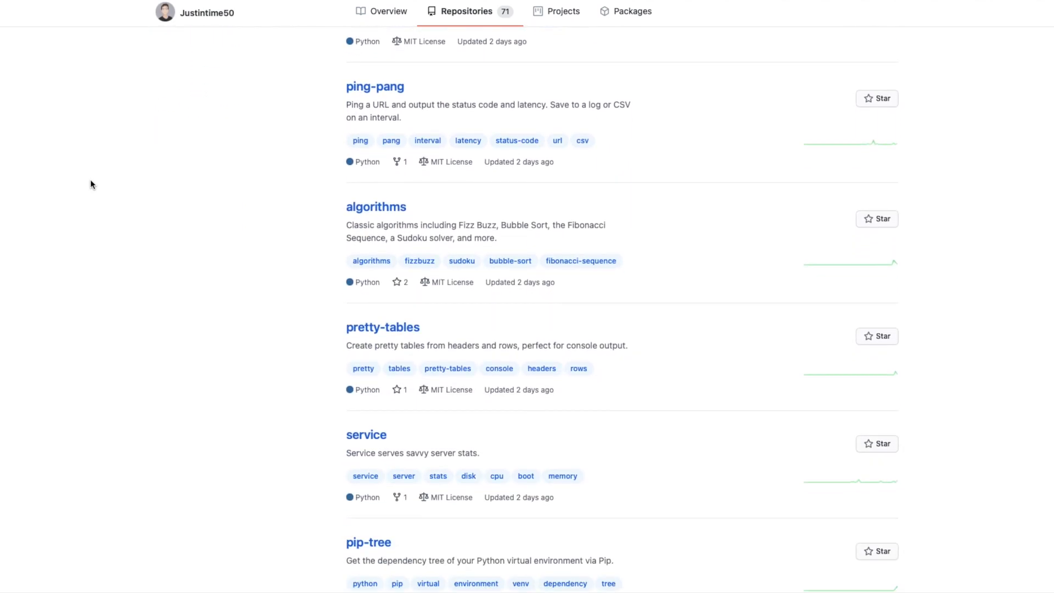
{"action": "scroll", "scroll_direction": "down", "scroll_amount": 3}
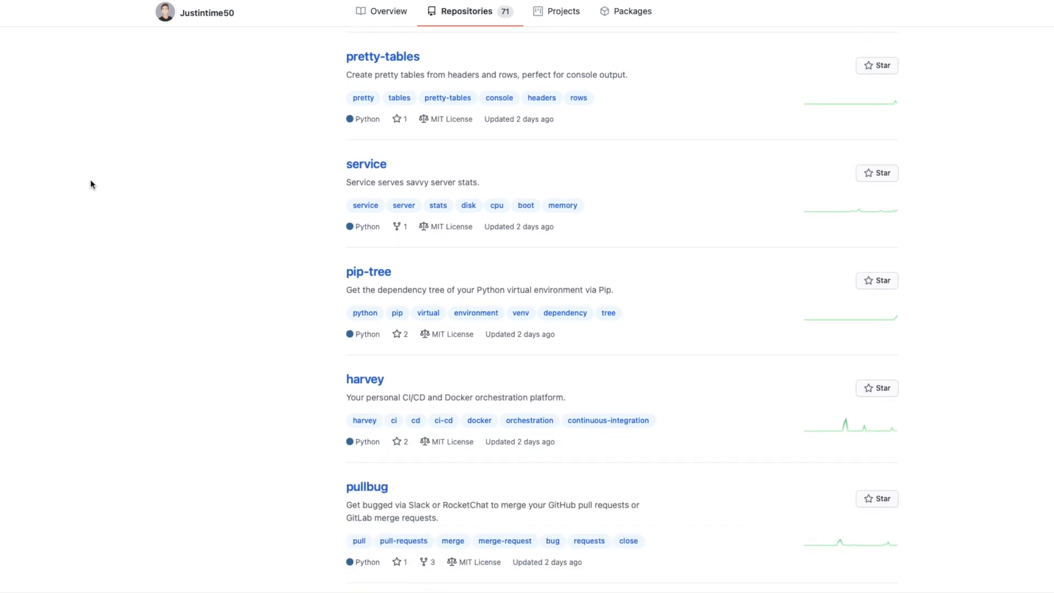
{"action": "scroll", "scroll_direction": "down", "scroll_amount": 3}
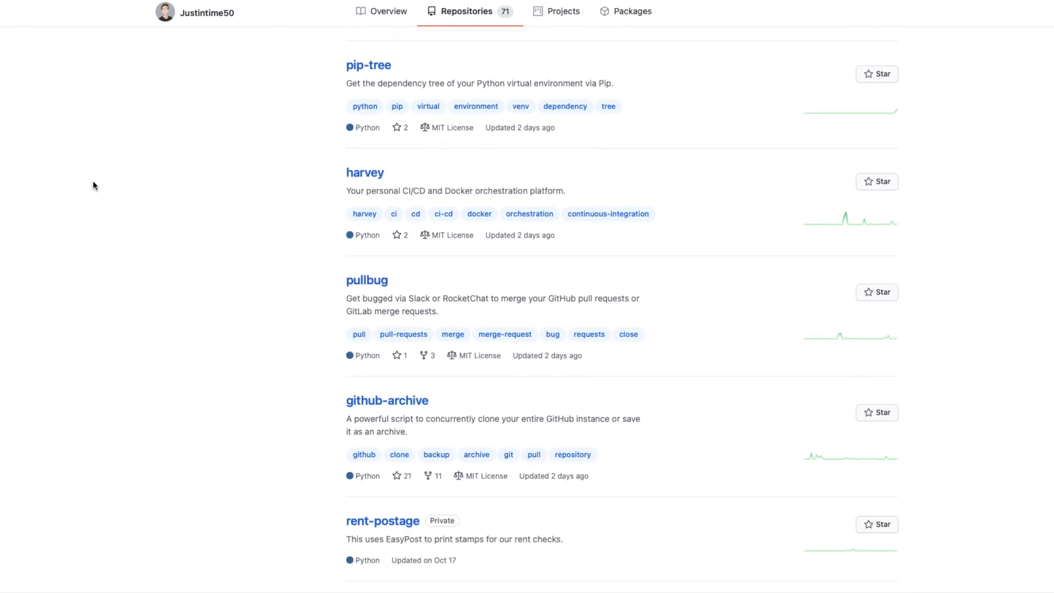
{"action": "scroll", "scroll_direction": "down", "scroll_amount": 3}
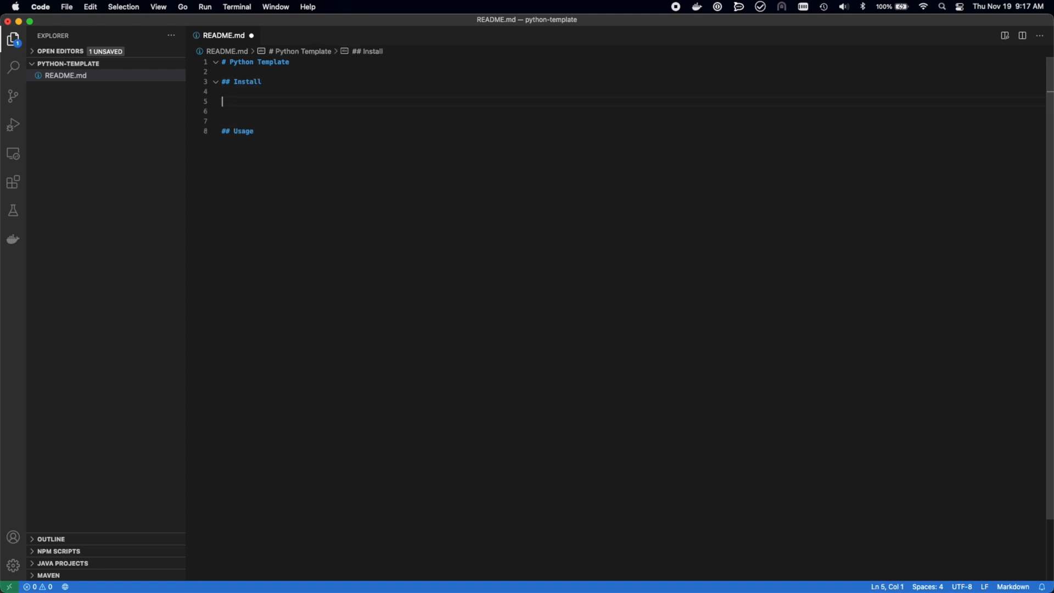
{"action": "type", "text": "Click the `use temp"}
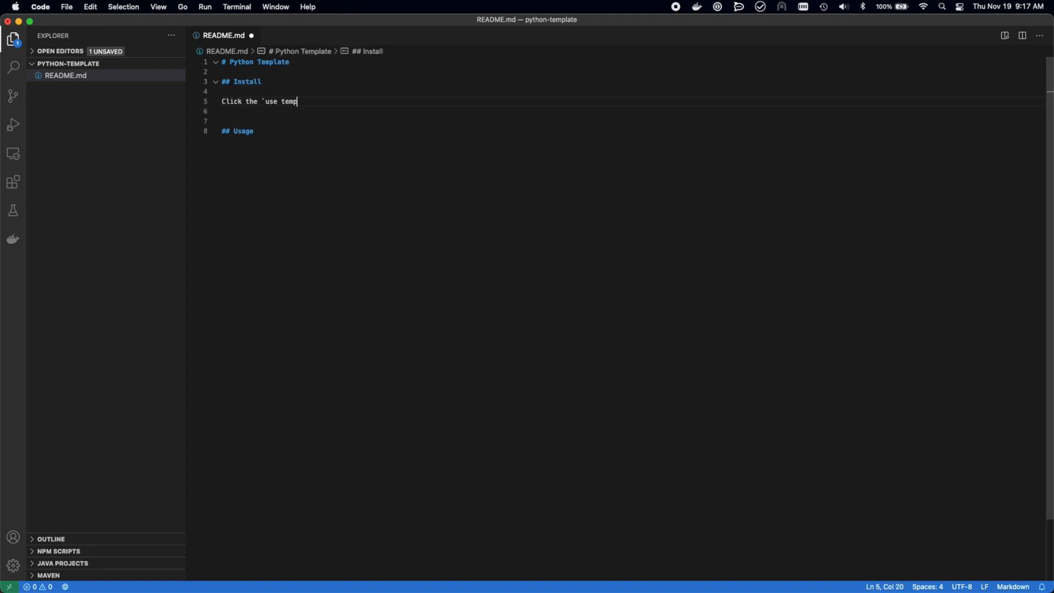
{"action": "type", "text": "late` button on GitHub."}
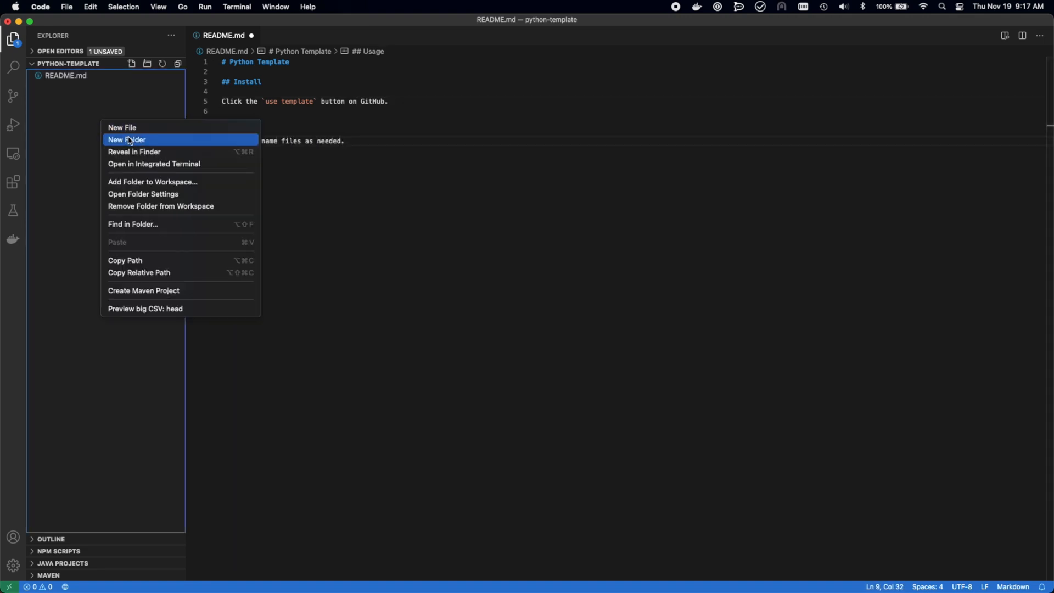
Create a python_project folder containing __init__.py and my_module.py
{"action": "left_click", "coordinate": [127, 139]}
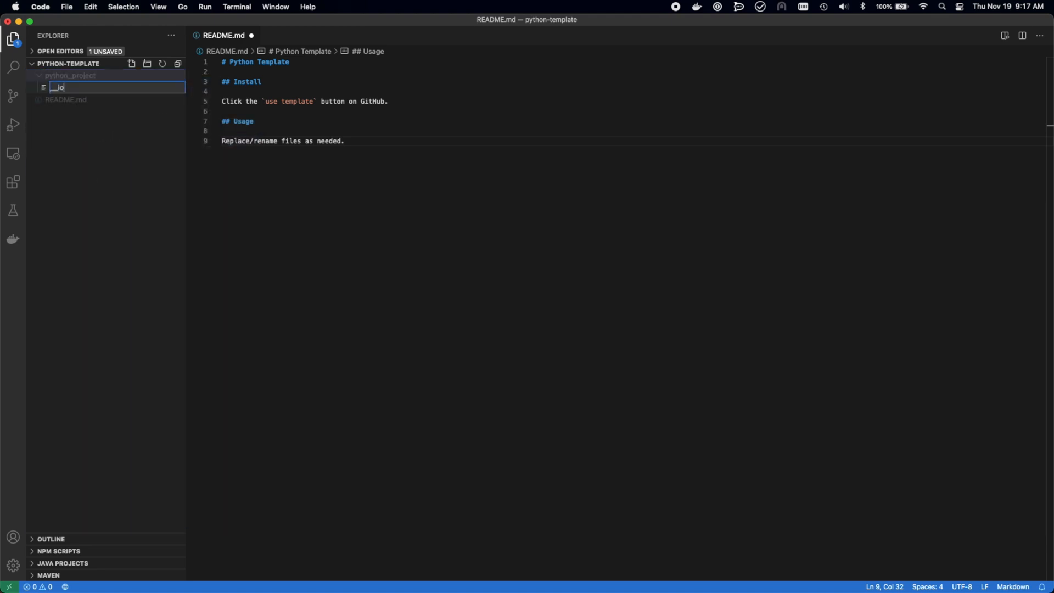
{"action": "key", "text": "Return"}
{"action": "type", "text": "my_modu"}
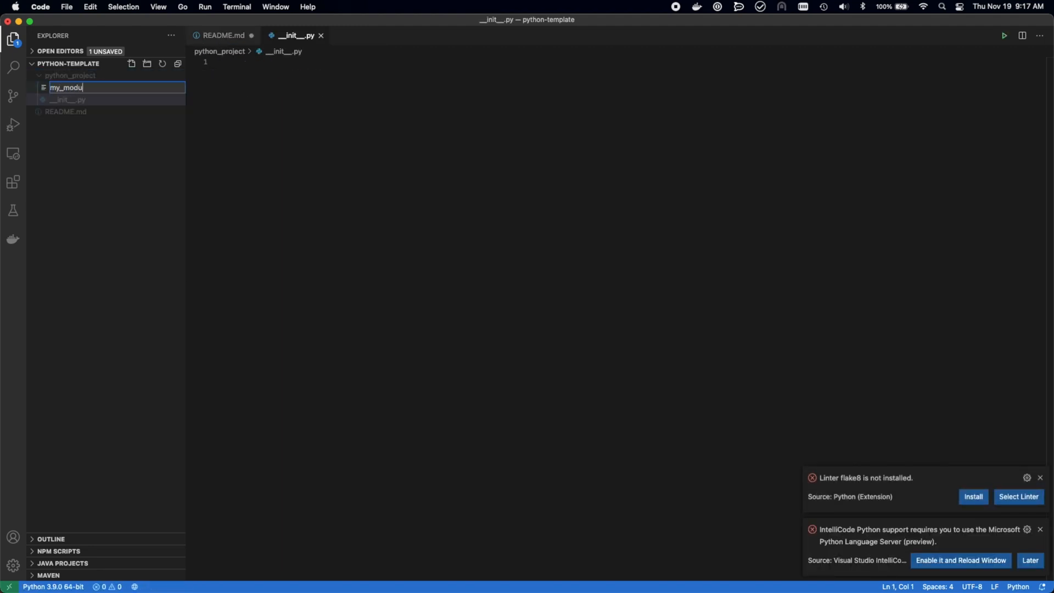
{"action": "key", "text": "Return"}
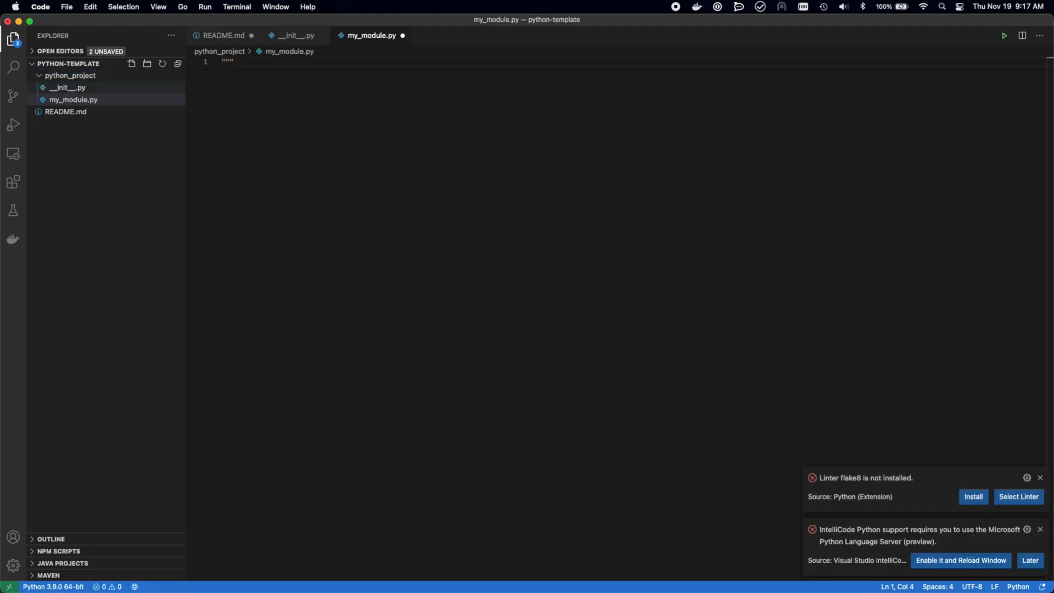
Give __init__.py a flake8 noqa comment and an import from python_project.my_module
{"action": "type", "text": "# P"}
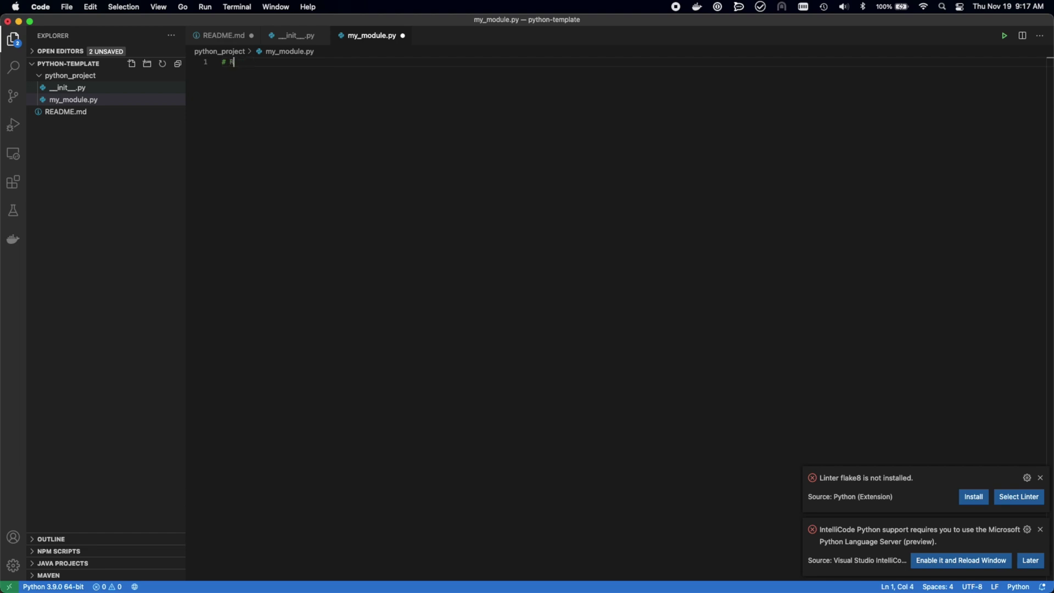
{"action": "type", "text": "Type in code here"}
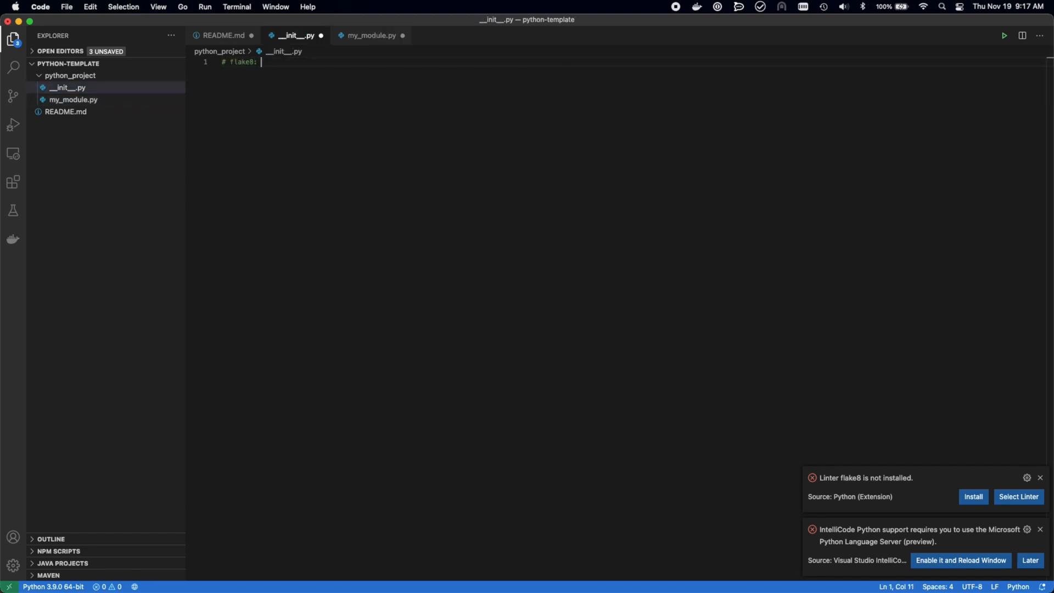
{"action": "type", "text": "noqa"}
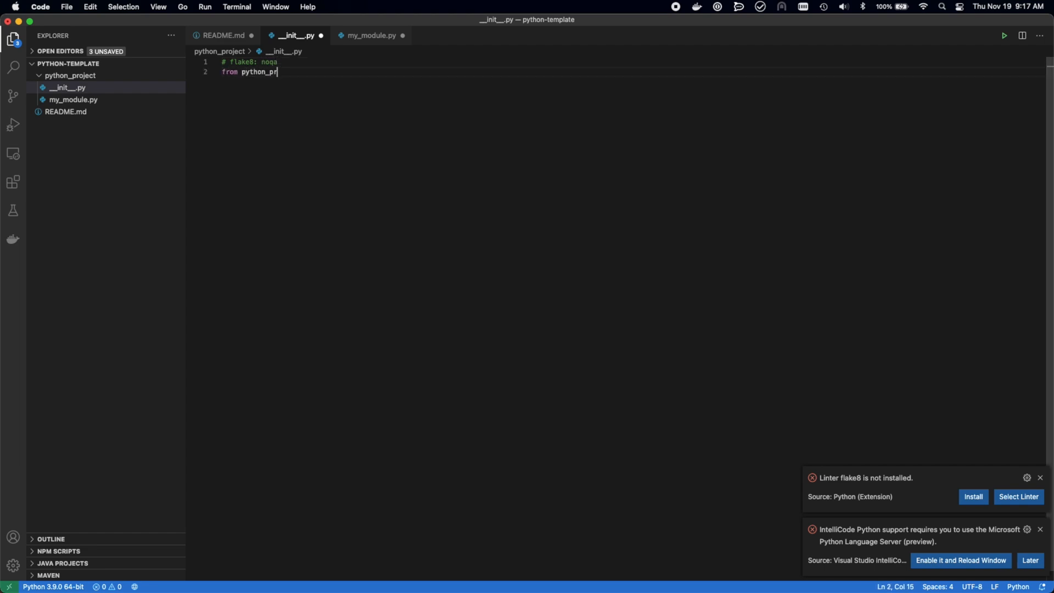
{"action": "type", "text": "oject.my_module im"}
{"action": "type", "text": "class"}
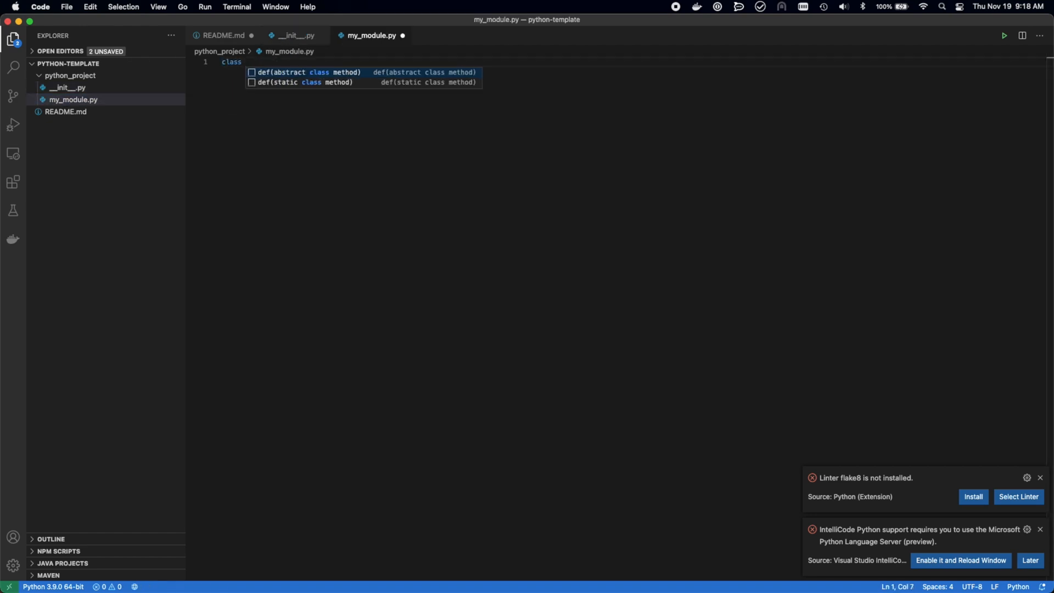
Define class MyModule with a my_function method in my_module.py
{"action": "type", "text": "MyModule"}
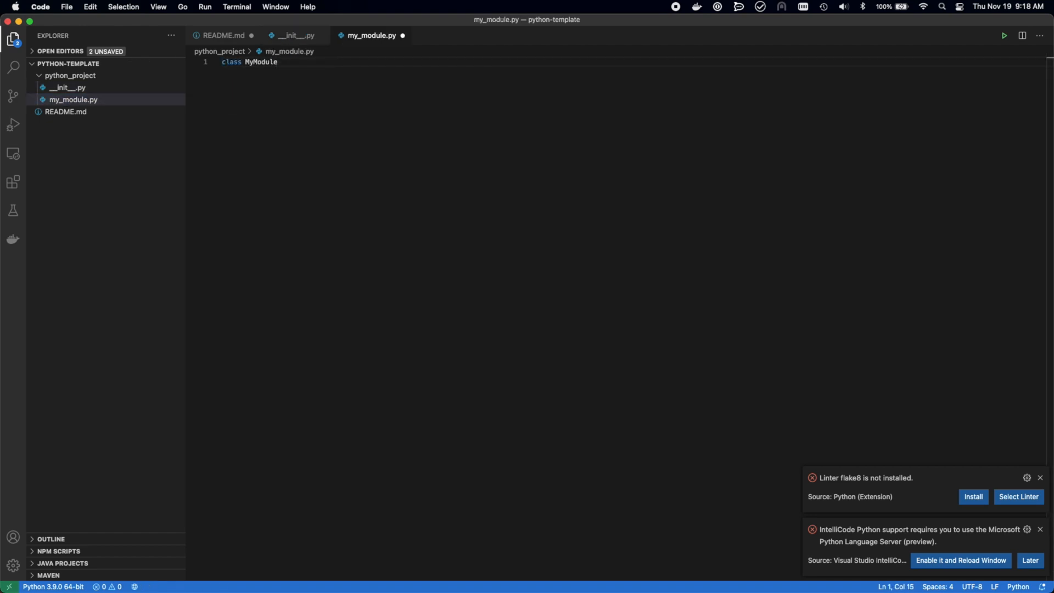
{"action": "type", "text": "():"}
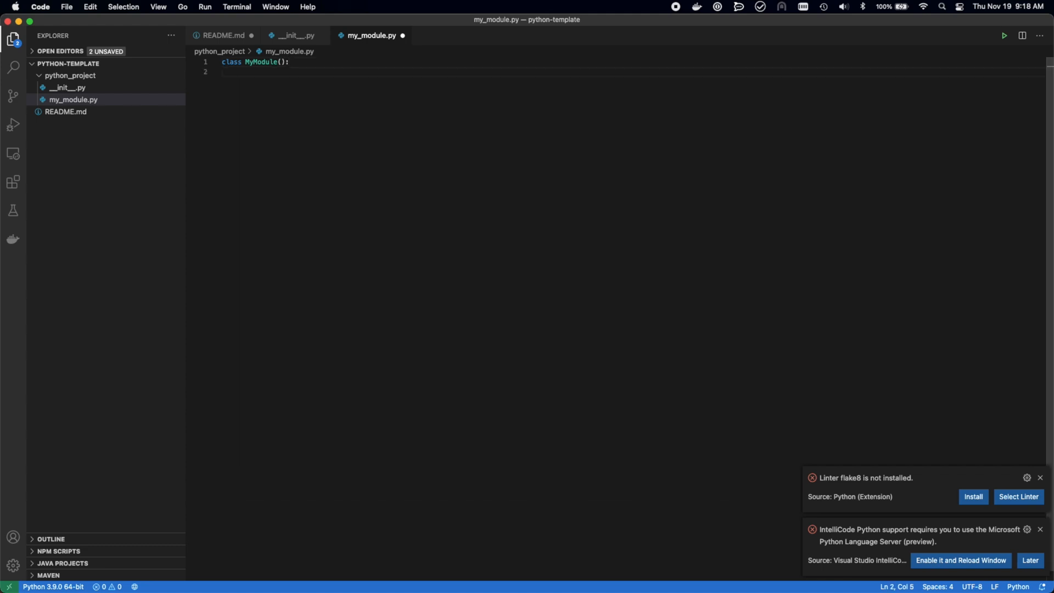
{"action": "type", "text": "def my_function"}
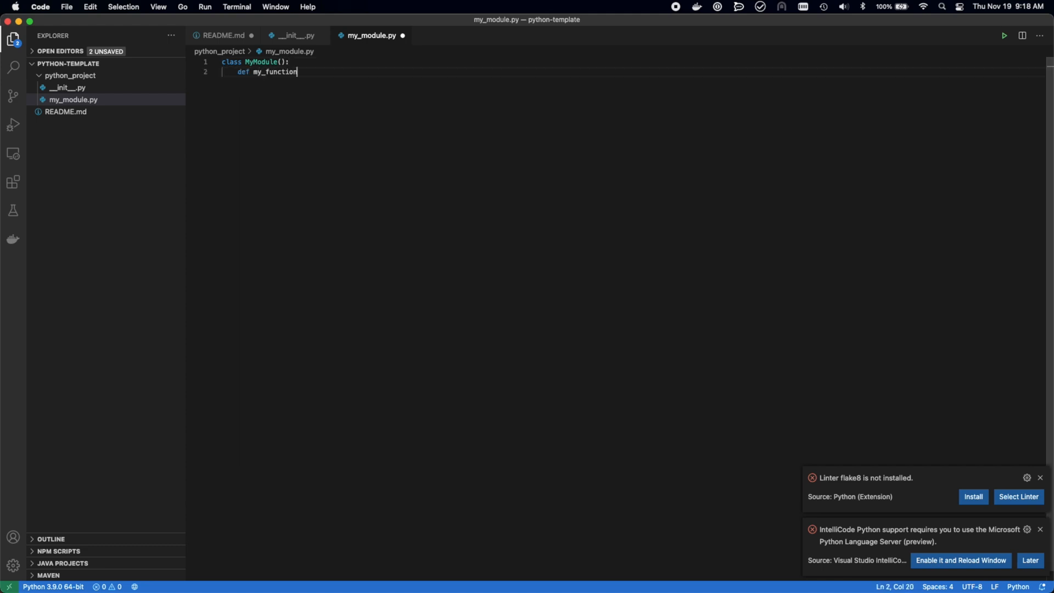
{"action": "type", "text": "():"}
{"action": "type", "text": "if __name__ == \"__main__\":"}
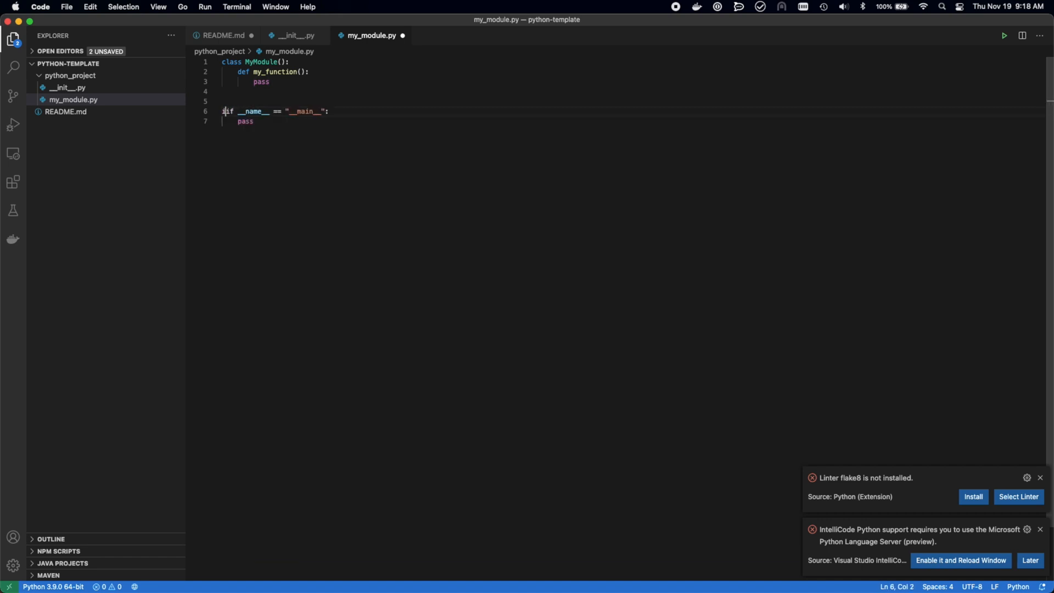
Add a documented main() entrypoint calling MyModule.my_function(), behind a __main__ guard
{"action": "type", "text": "def main():"}
{"action": "type", "text": "\"\"\"The main entryp"}
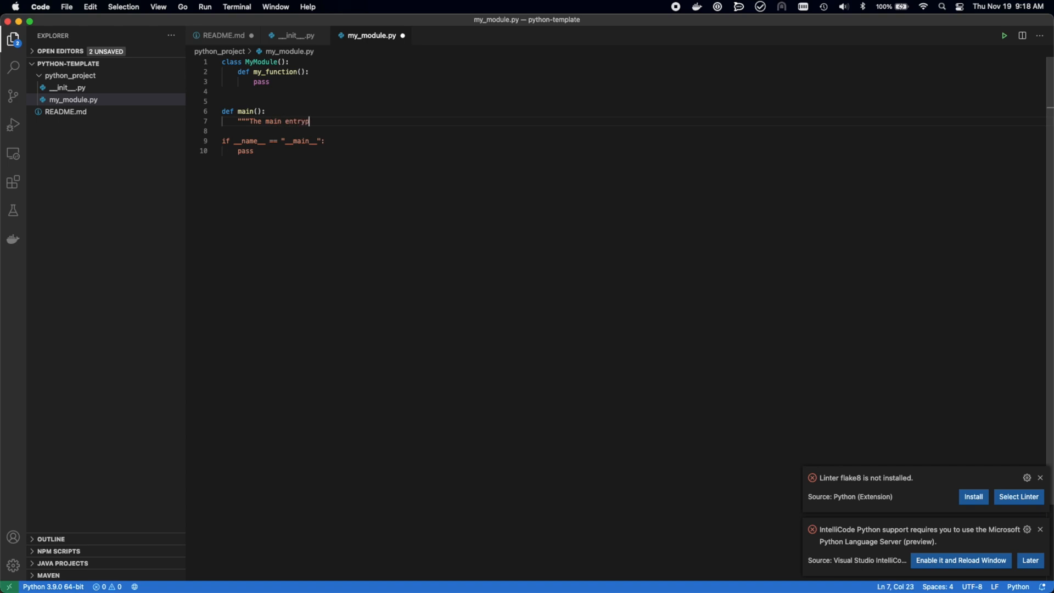
{"action": "type", "text": "oint for this script"}
{"action": "left_click", "coordinate": [634, 132]}
{"action": "type", "text": "Used in the setup.py"}
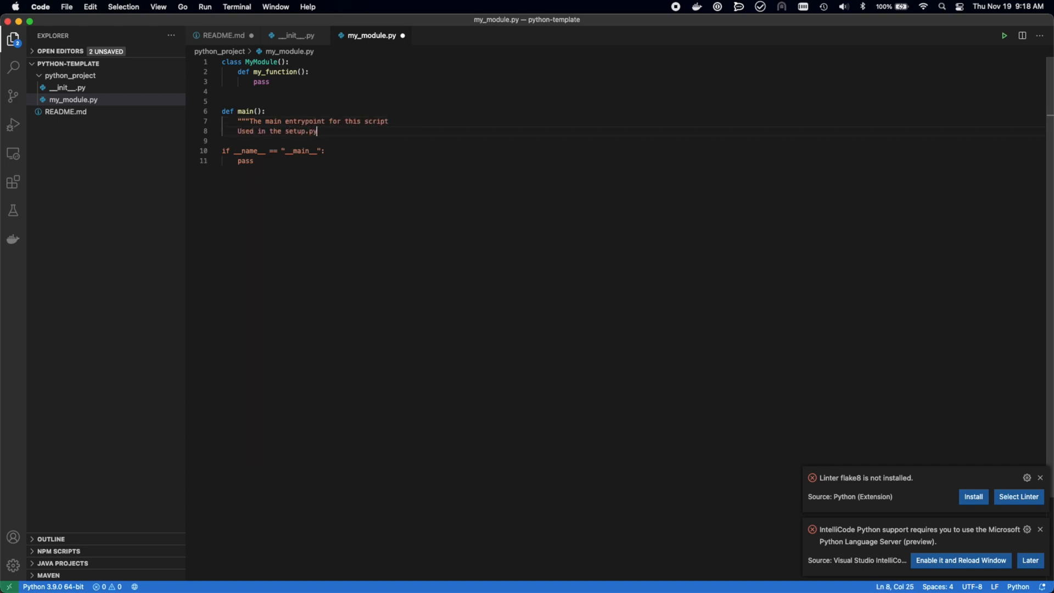
{"action": "type", "text": "file"}
{"action": "type", "text": "\"\"\""}
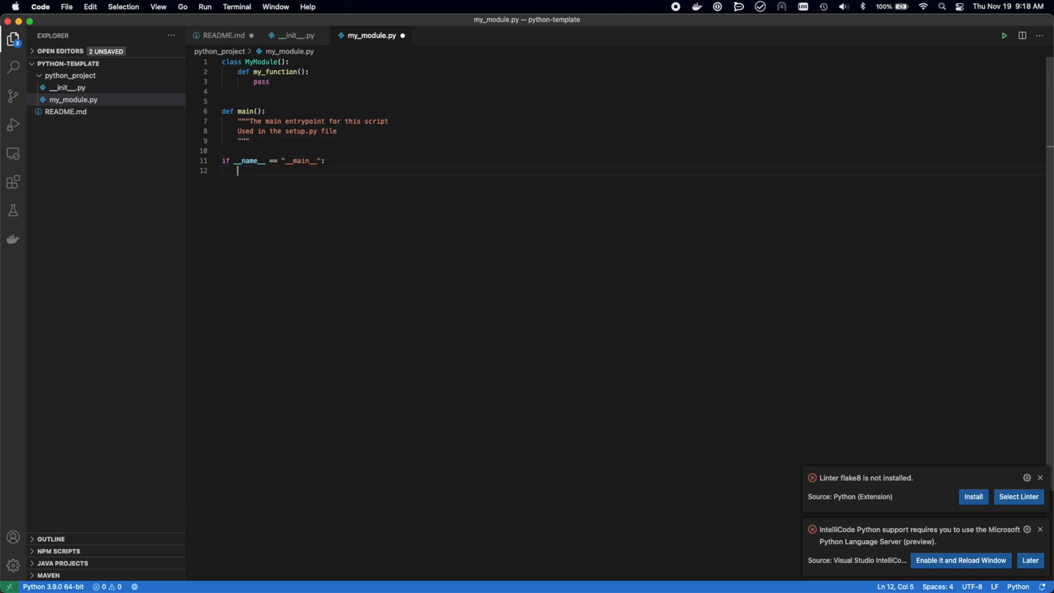
{"action": "type", "text": "main()"}
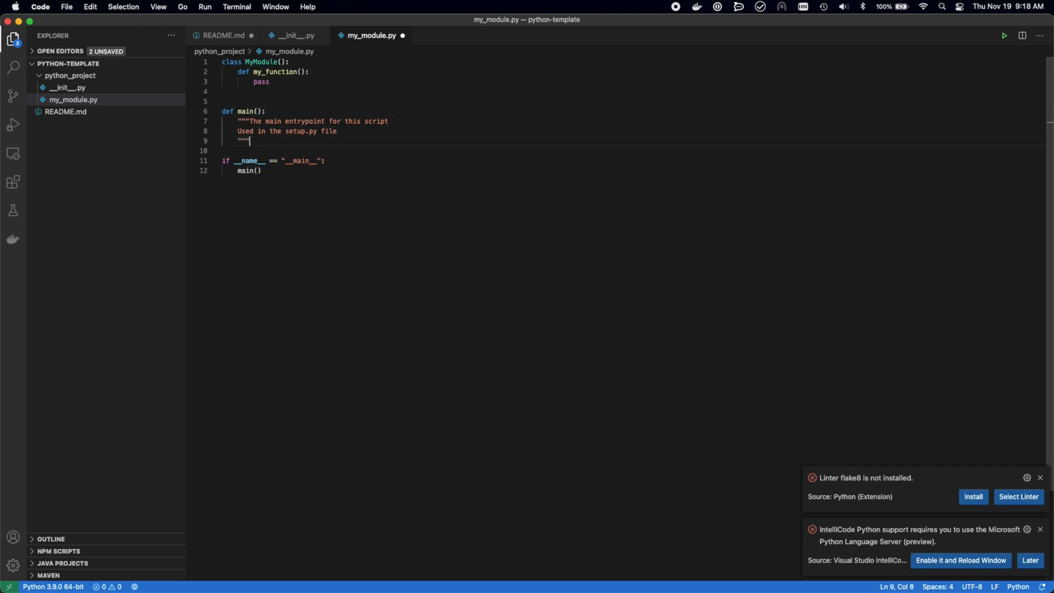
{"action": "type", "text": "MyModule.my_function("}
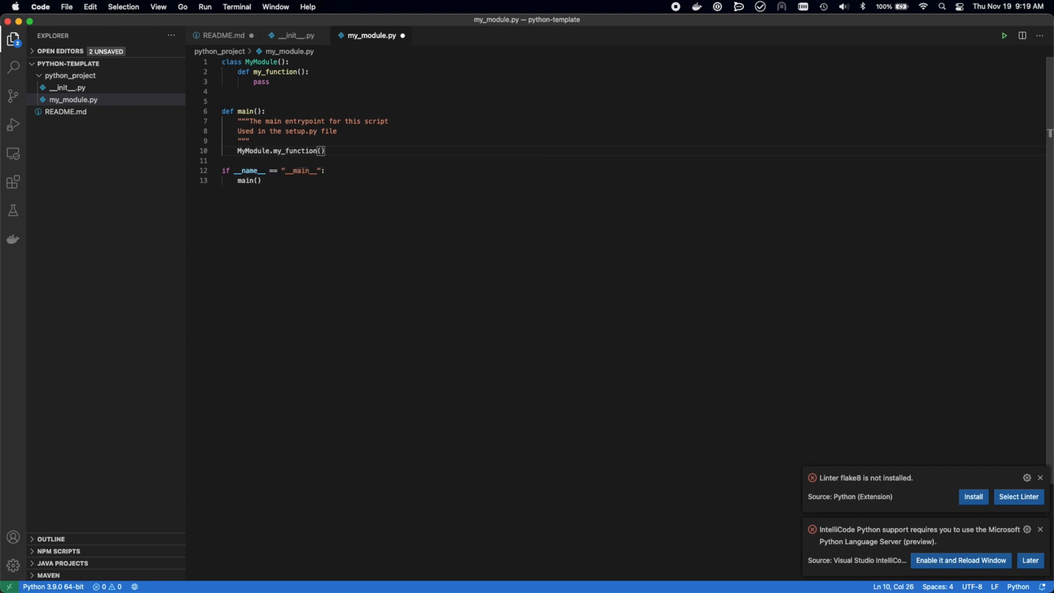
Create test_my_module.py inside the test/unit folder
{"action": "right_click", "coordinate": [70, 76]}
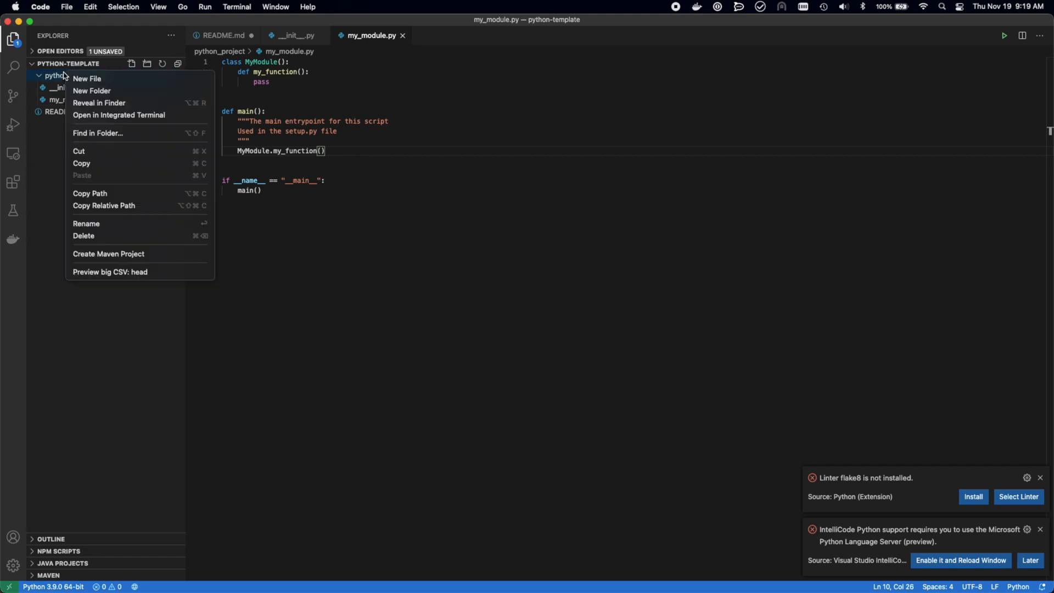
{"action": "left_click", "coordinate": [92, 91]}
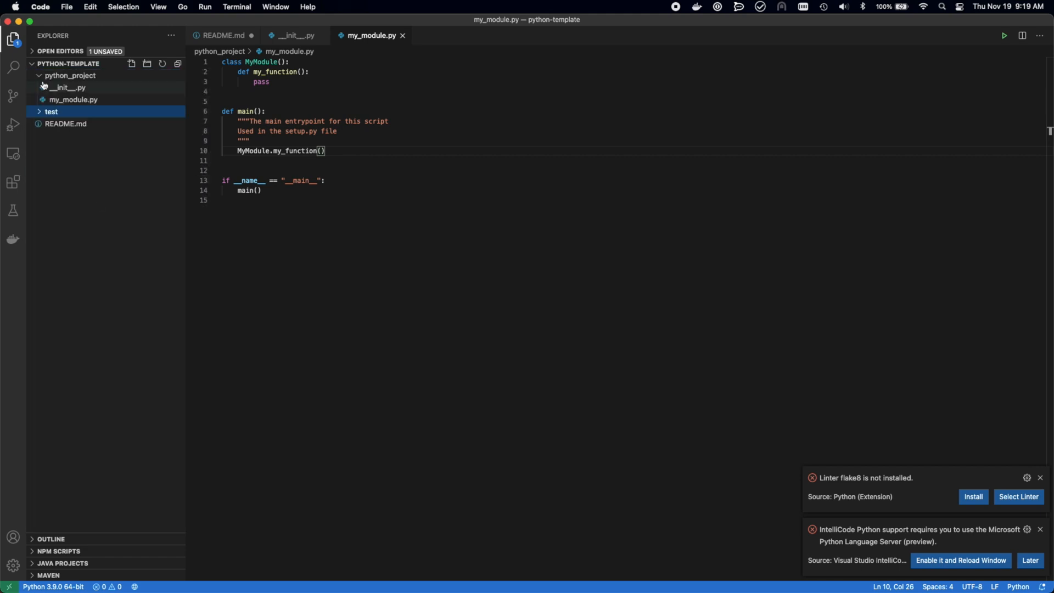
{"action": "left_click", "coordinate": [132, 63]}
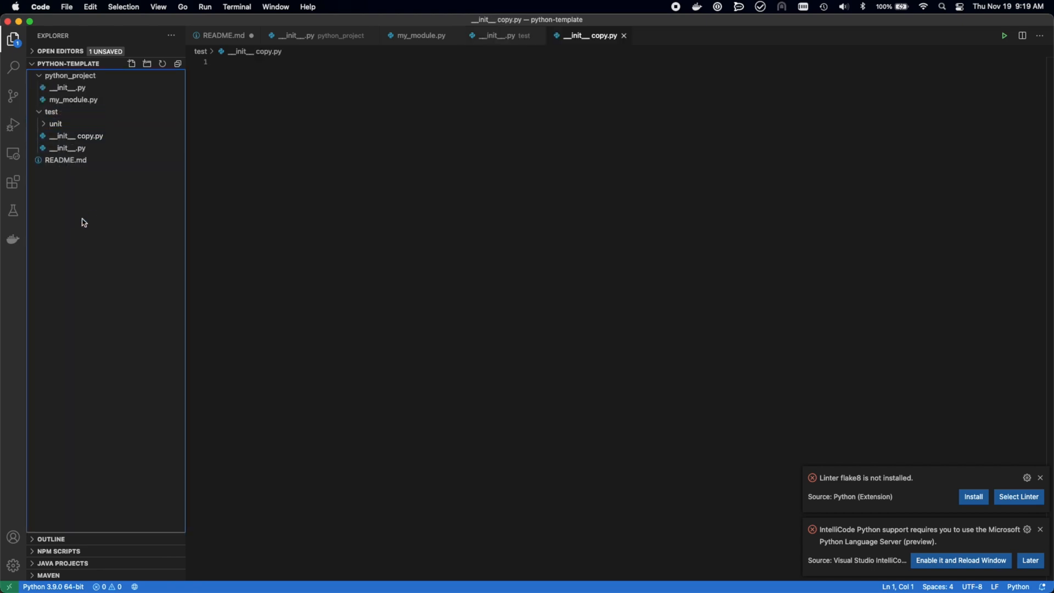
{"action": "type", "text": "test_my_module.py"}
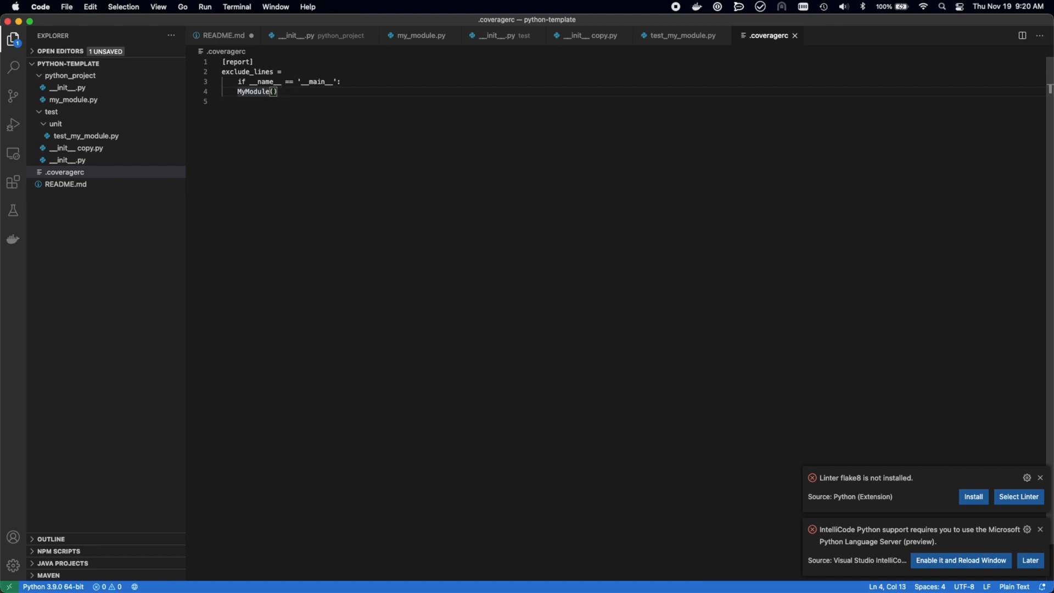
Delete the MyModuleCLI line and create the .flake8 file
{"action": "type", "text": "CLI"}
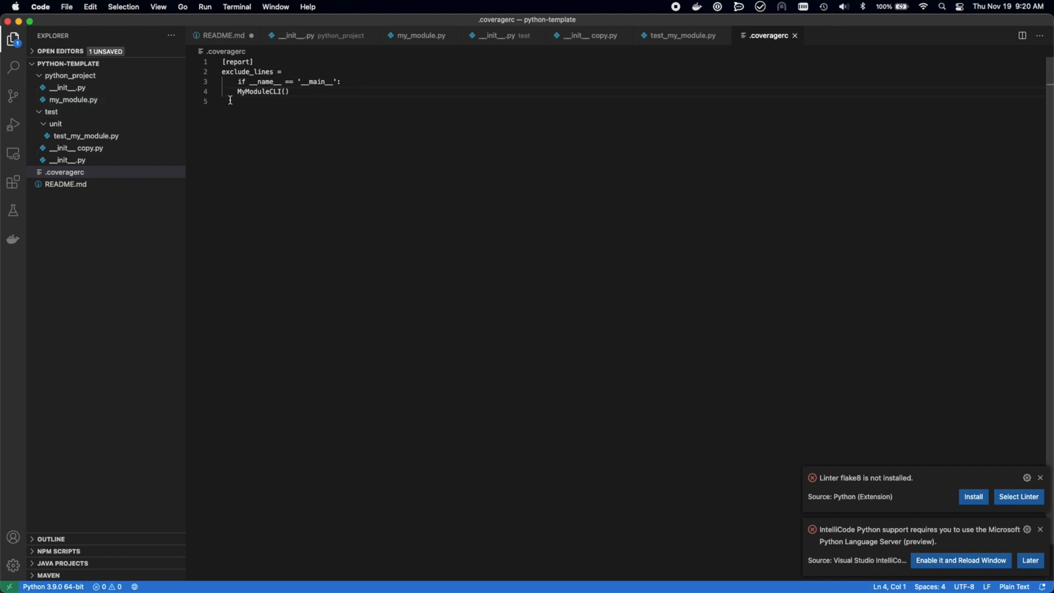
{"action": "double_click", "coordinate": [259, 92]}
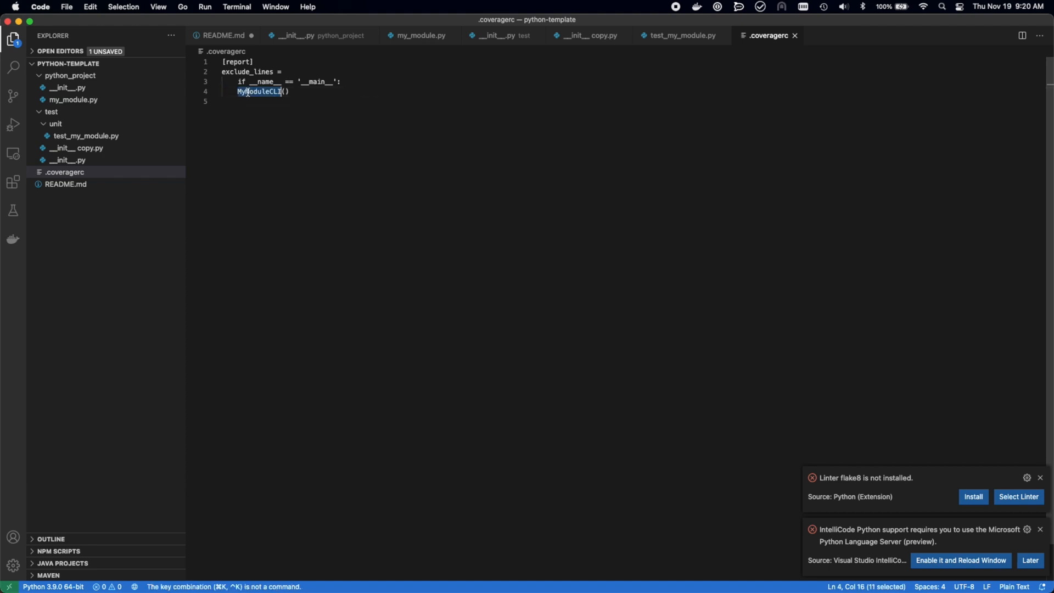
{"action": "key", "text": "Backspace"}
{"action": "type", "text": ".flake8"}
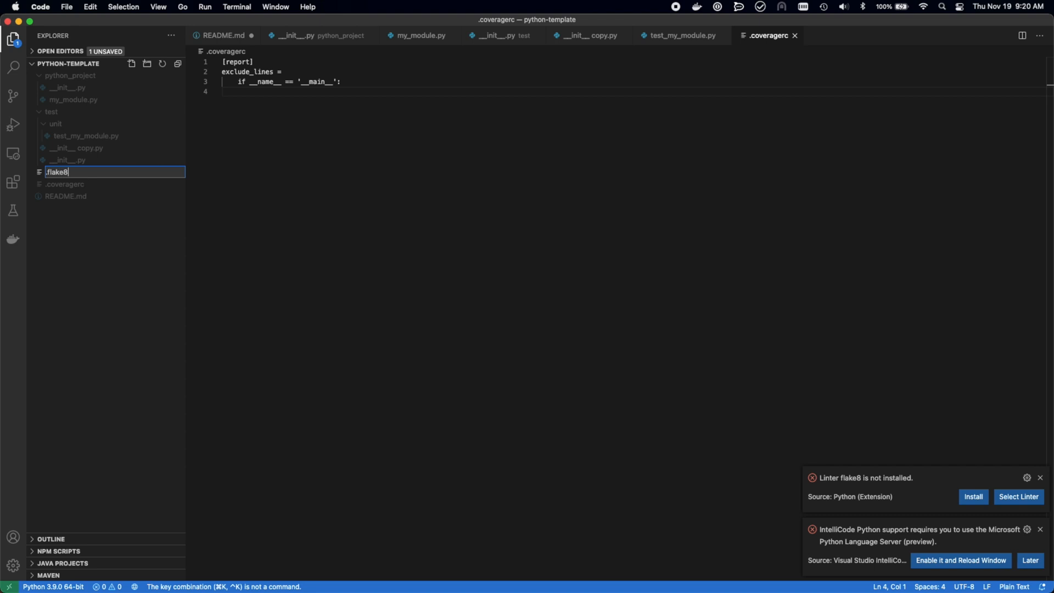
{"action": "key", "text": "Return"}
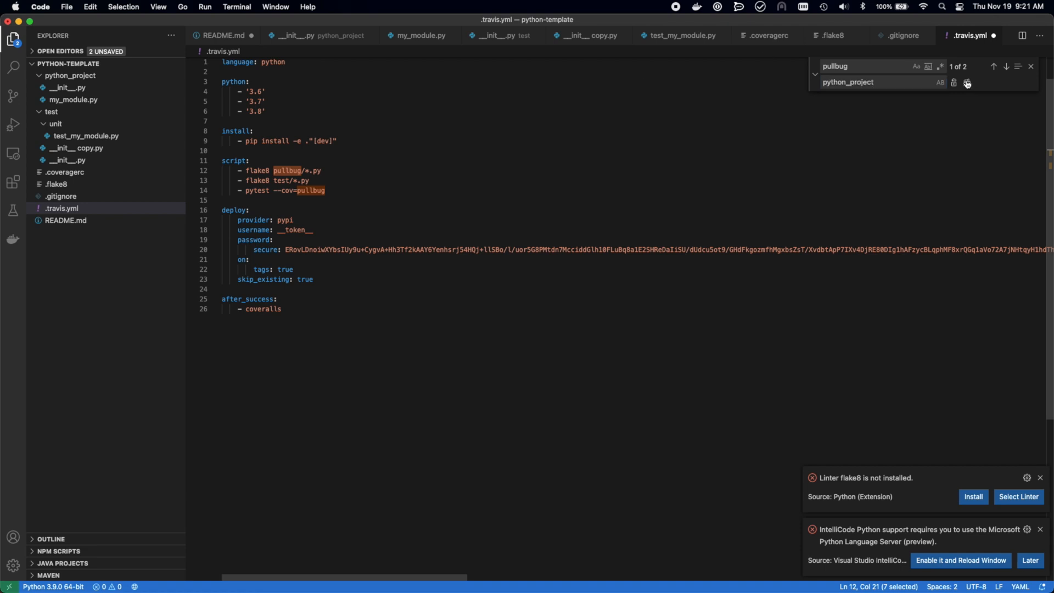
Replace all pullbug with python_project and add '# TODO: Add secure token here' in .travis.yml
{"action": "left_click", "coordinate": [967, 82]}
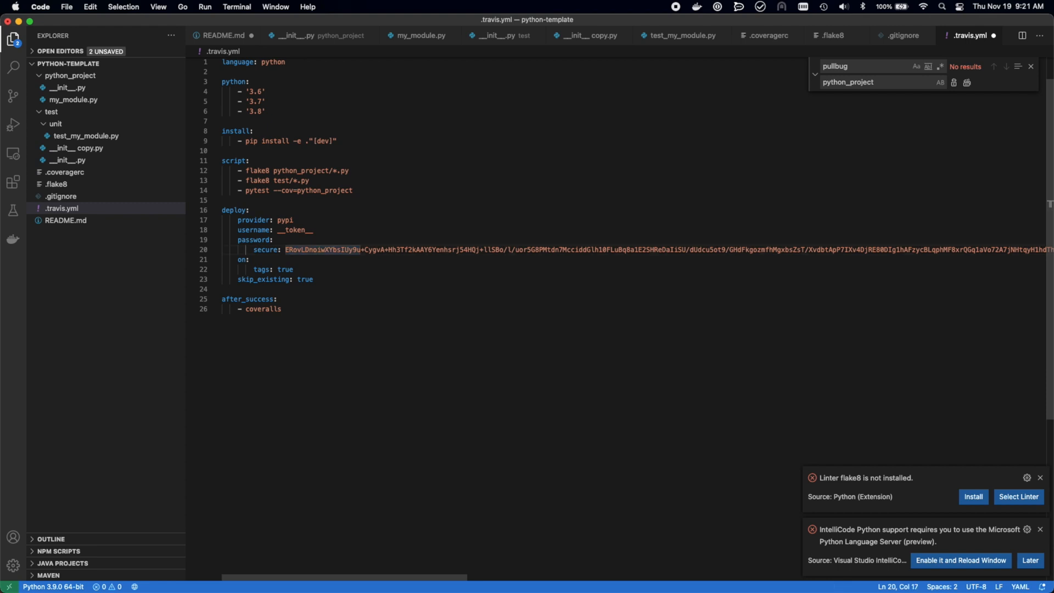
{"action": "type", "text": "# TODO: Add"}
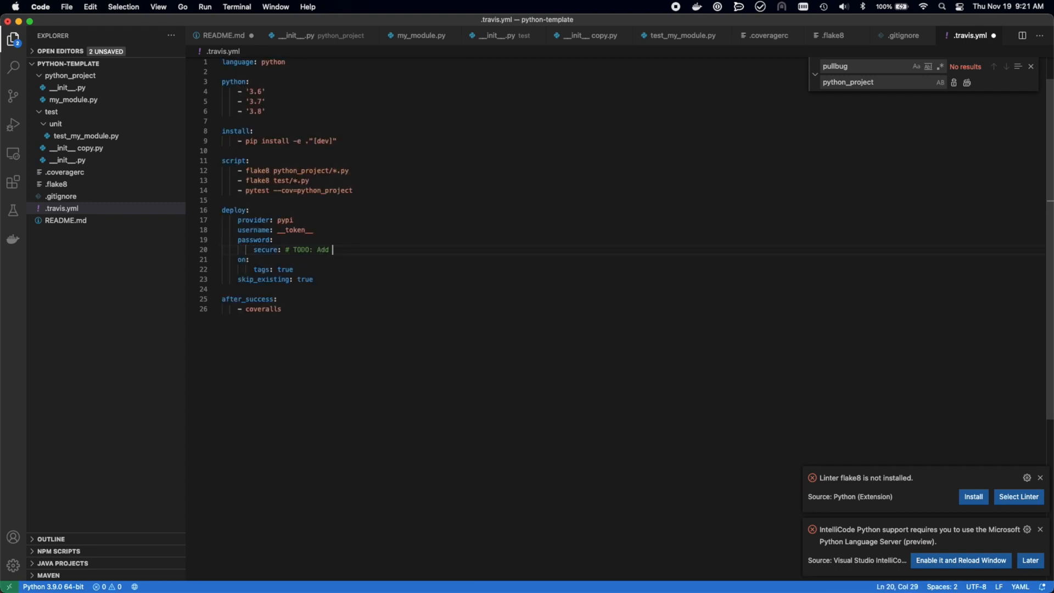
{"action": "type", "text": "secure token here"}
{"action": "type", "text": "## v1.0.0"}
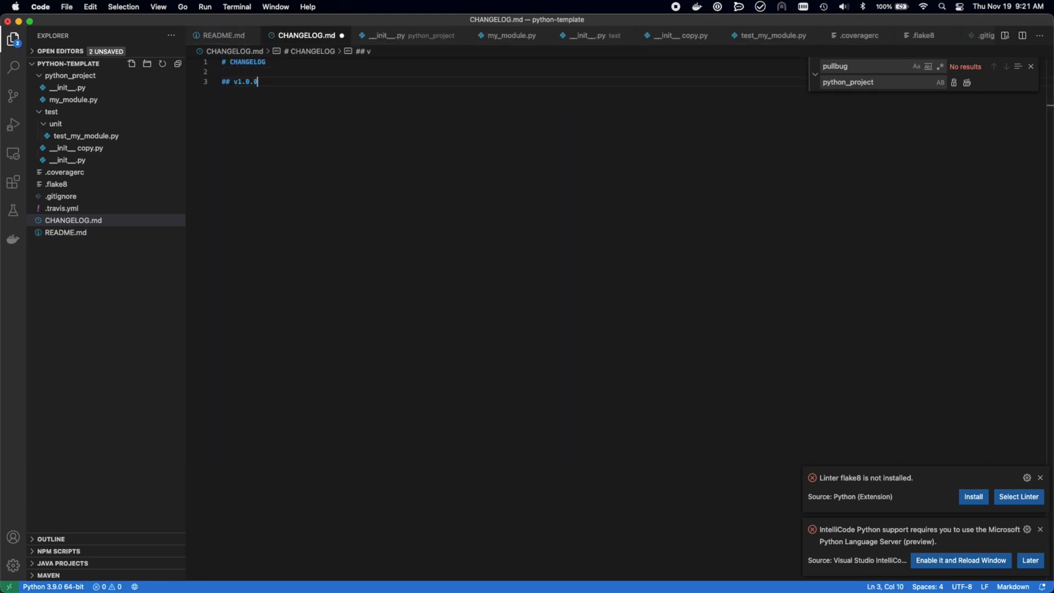
Date the v1.0.0 CHANGELOG entry 2020-11-19 with a placeholder note, and create LICENSE
{"action": "type", "text": "(2020-11-19)"}
{"action": "type", "text": "* Replace the versi"}
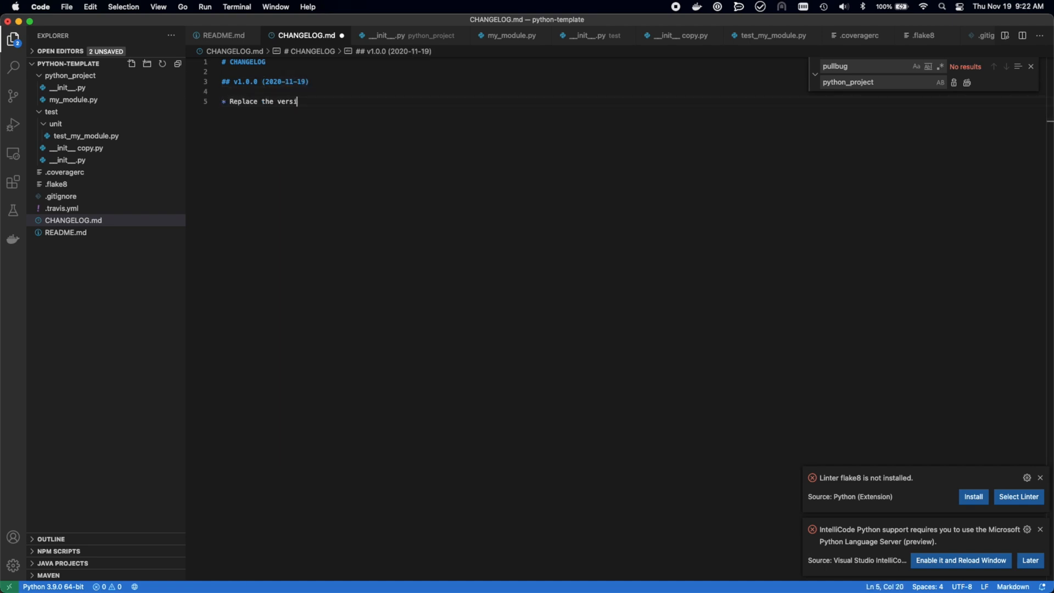
{"action": "type", "text": "on and date with the changelog info you"}
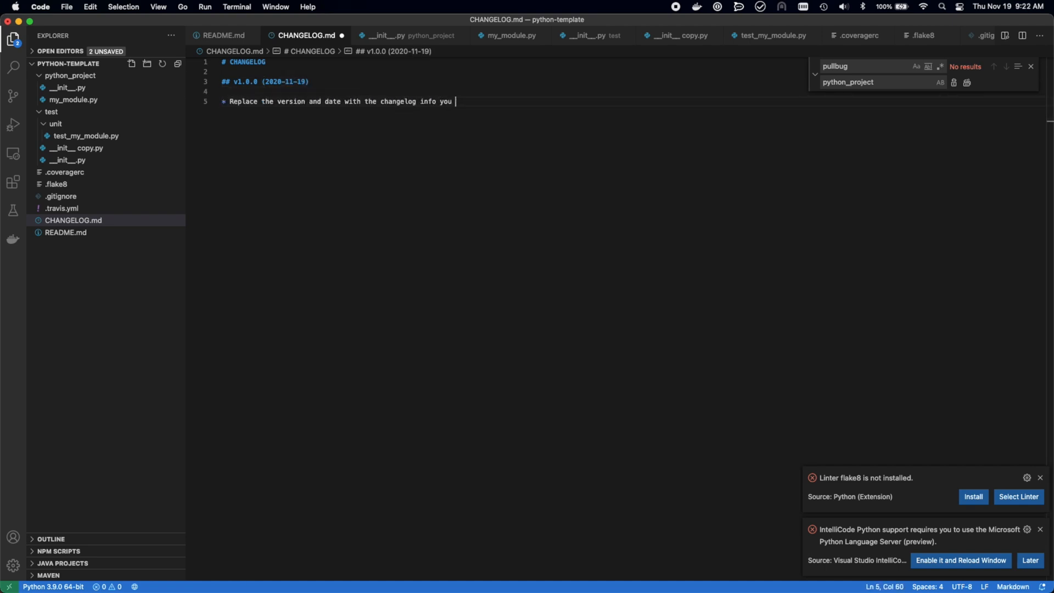
{"action": "type", "text": "need"}
{"action": "type", "text": "LICENSE"}
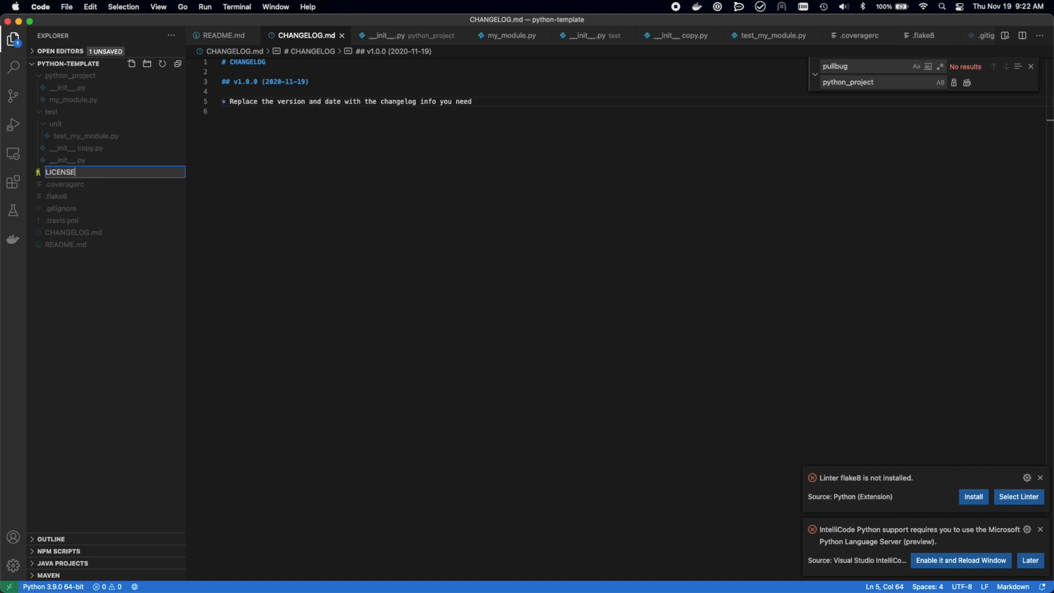
{"action": "key", "text": "Return"}
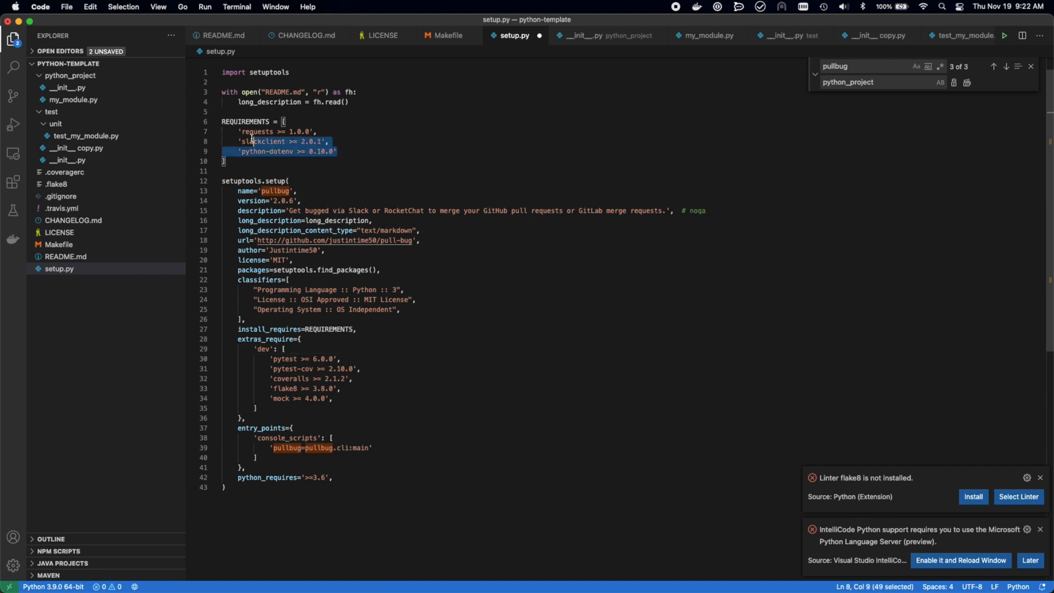
Delete the extra requirement lines in setup.py and expand the new assets folder
{"action": "key", "text": "Delete"}
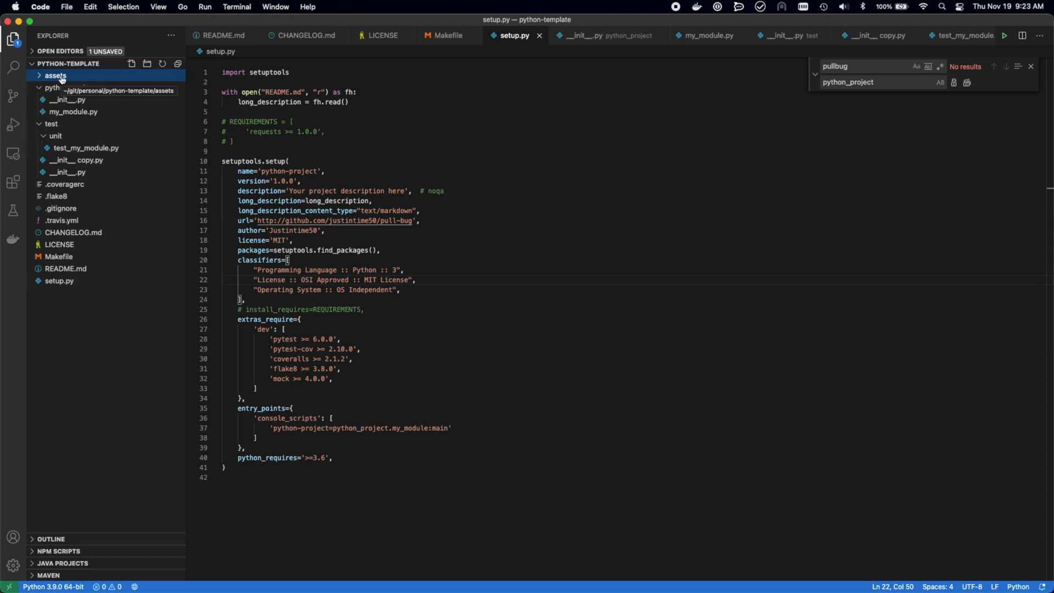
{"action": "left_click", "coordinate": [56, 75]}
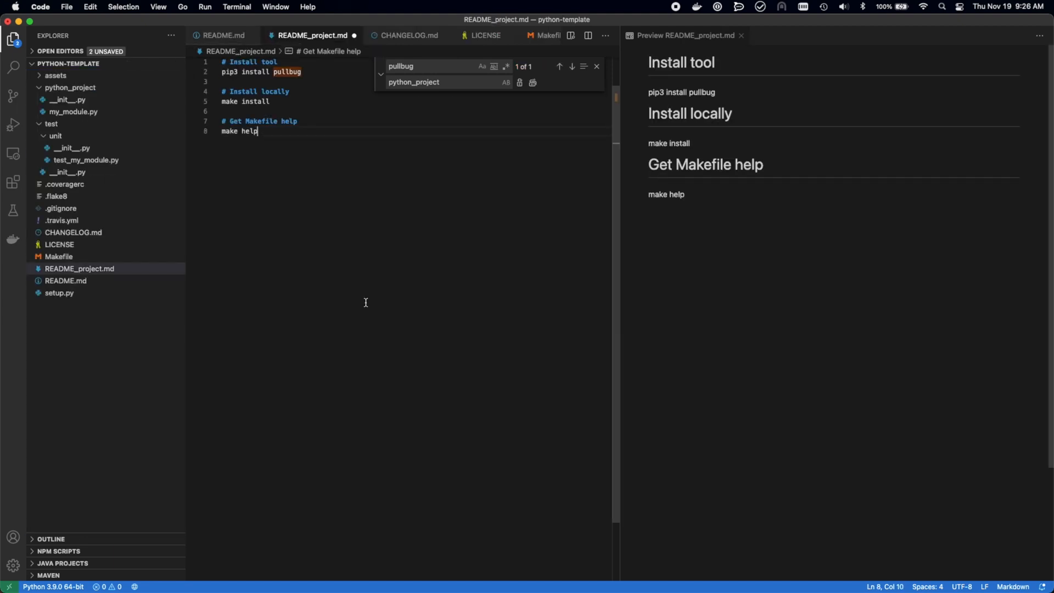
Switch back to the main README.md and work in its editor and preview
{"action": "left_click", "coordinate": [224, 35]}
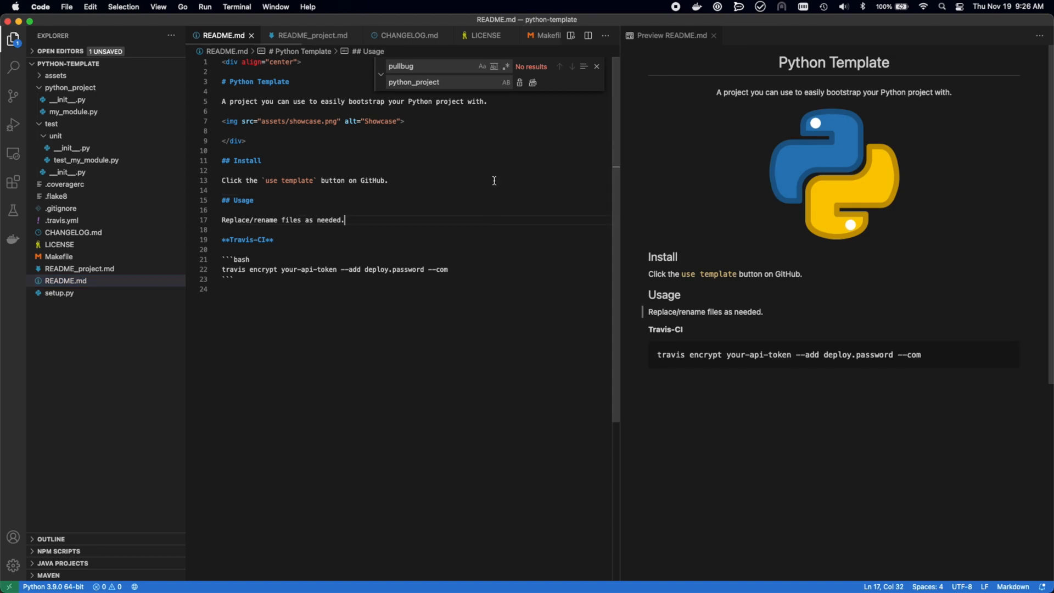
{"action": "left_click", "coordinate": [596, 66]}
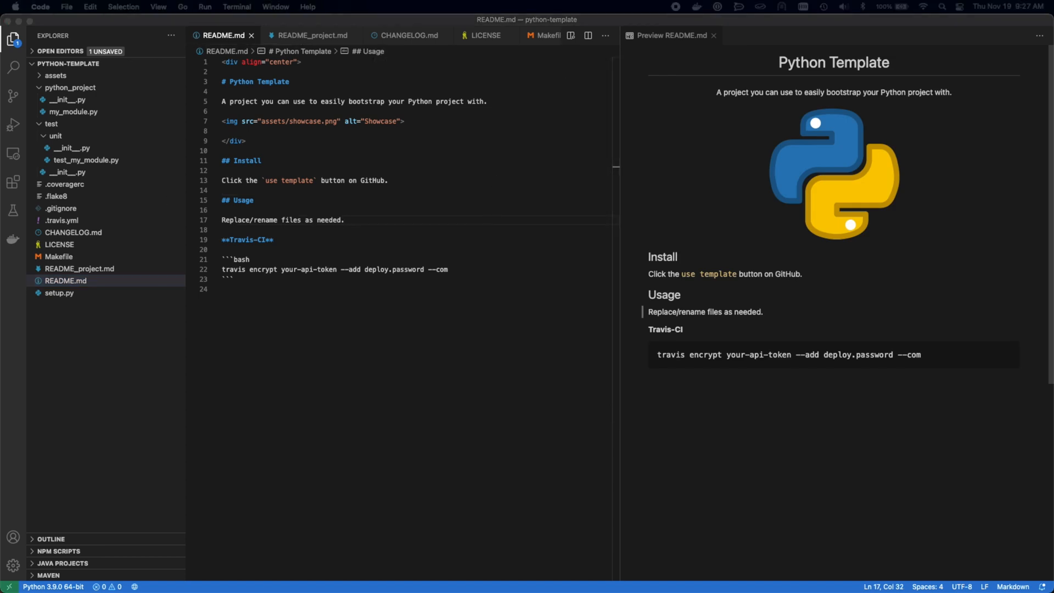
{"action": "left_click", "coordinate": [225, 90]}
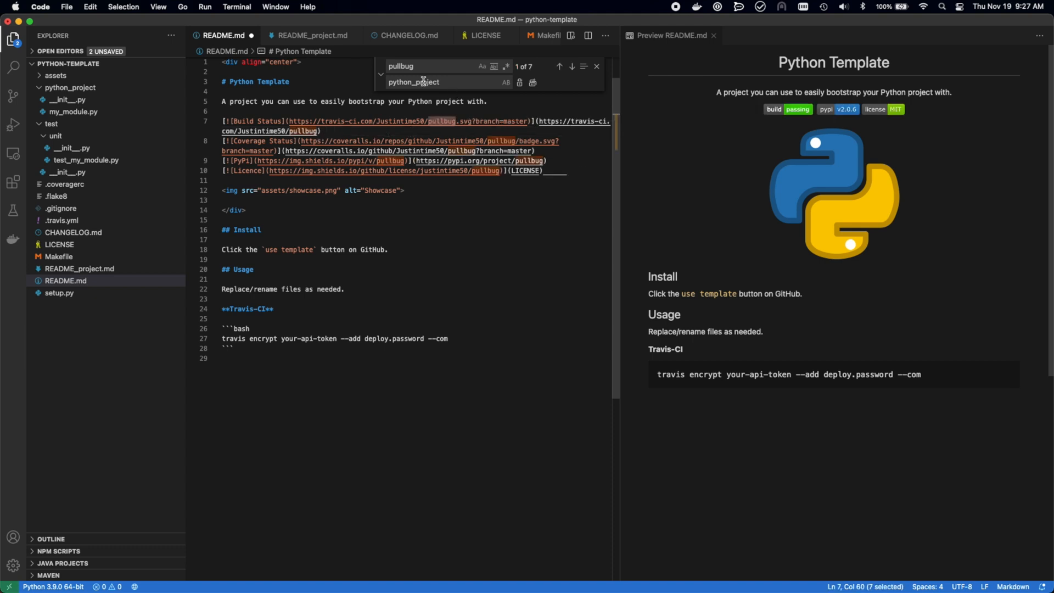
Replace pullbug with python-project in README.md, moving content into README_project.md
{"action": "left_click", "coordinate": [533, 82]}
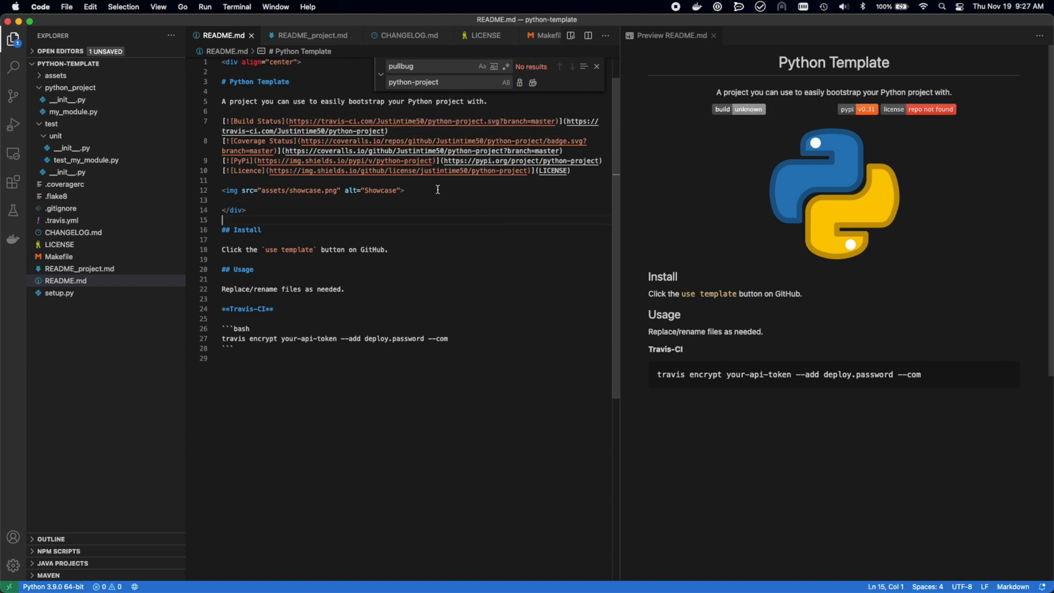
{"action": "left_click", "coordinate": [533, 82]}
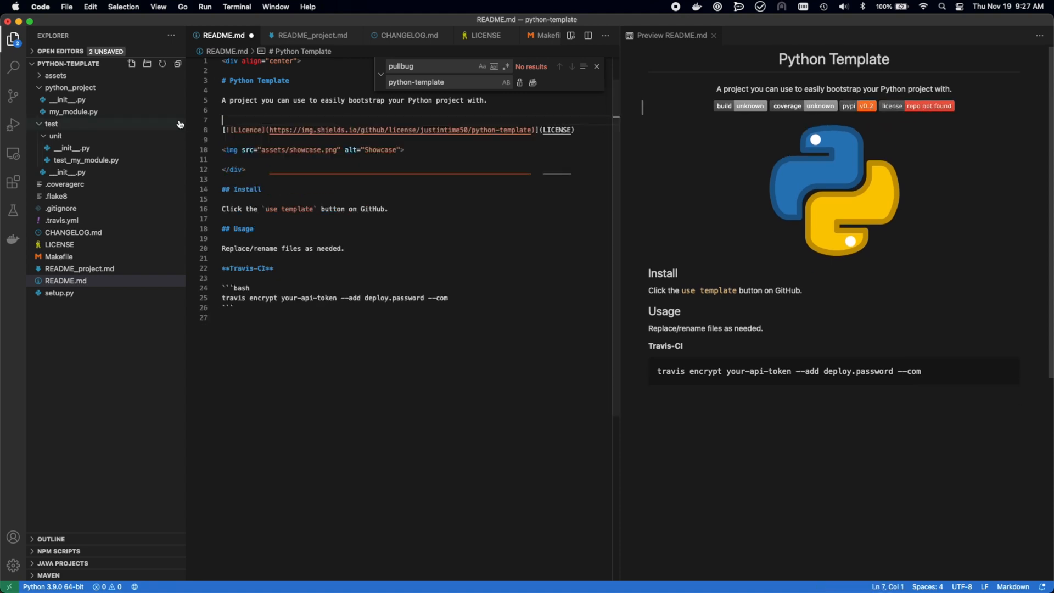
{"action": "left_click", "coordinate": [311, 36]}
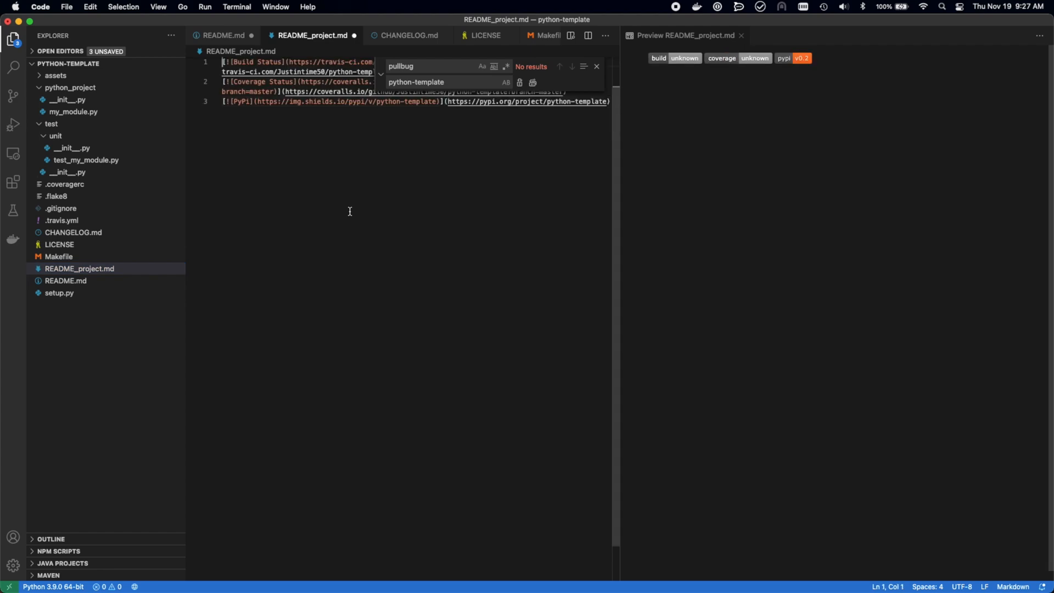
{"action": "left_click", "coordinate": [226, 35]}
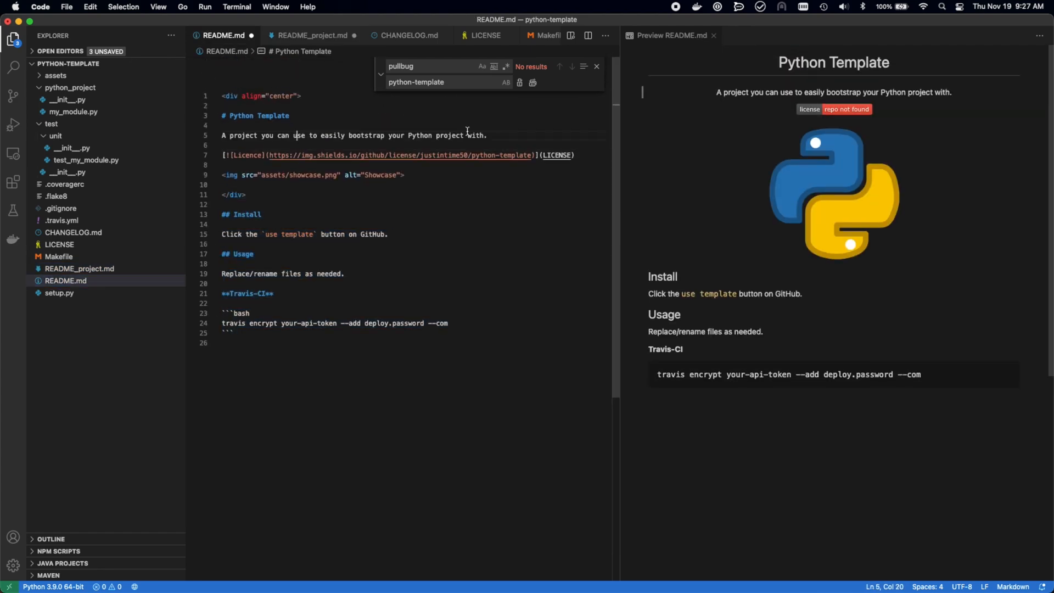
{"action": "left_click", "coordinate": [310, 35]}
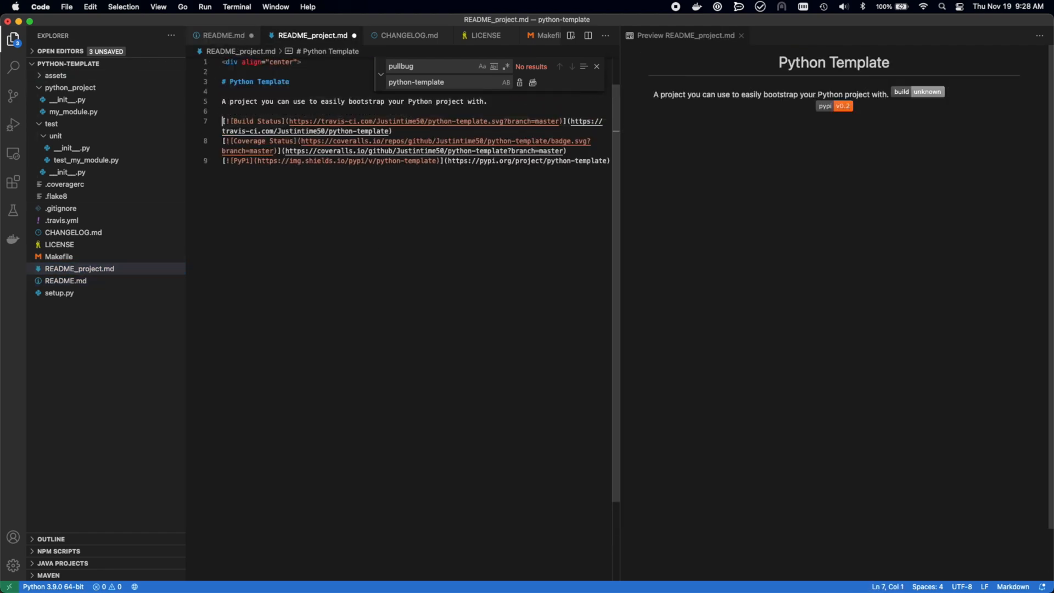
{"action": "left_click", "coordinate": [224, 35]}
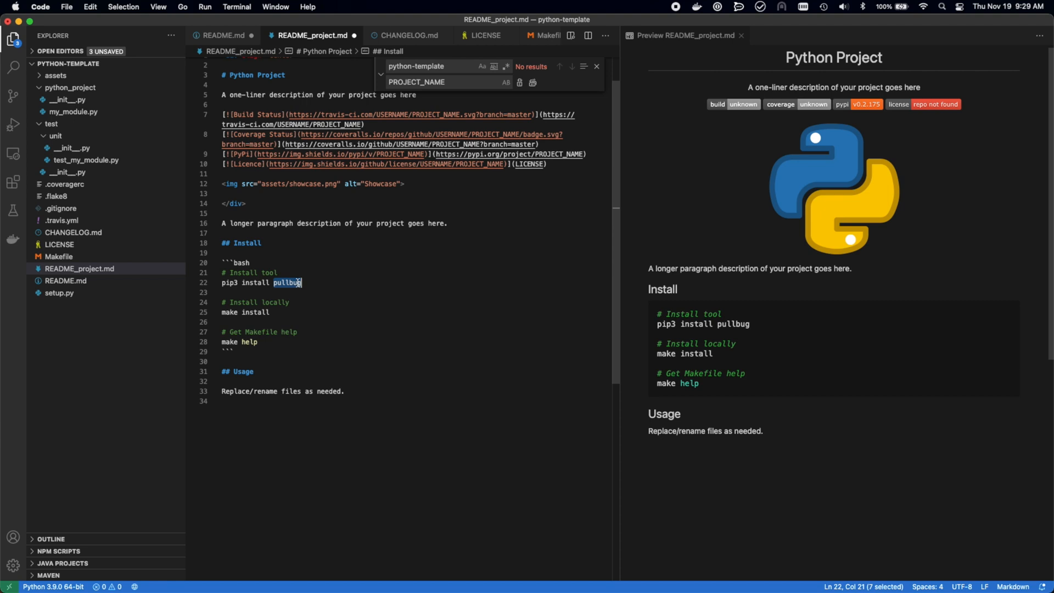
Change the install target to 'project', add a Usage section with 'python my_project.py', and begin a '## De' heading
{"action": "type", "text": "project"}
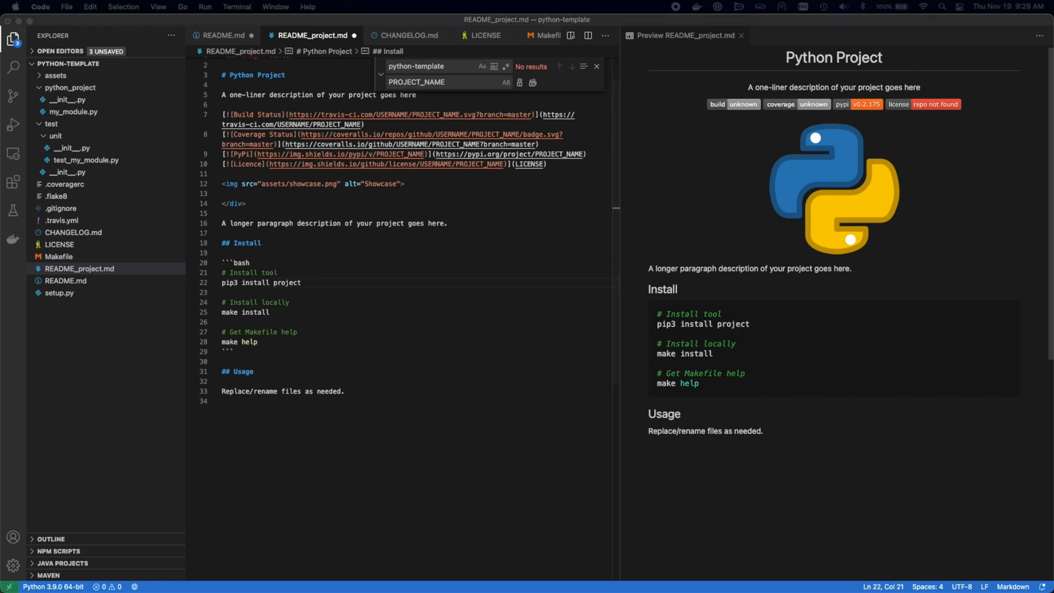
{"action": "type", "text": "Usage instructions go here"}
{"action": "type", "text": "python my_project.py"}
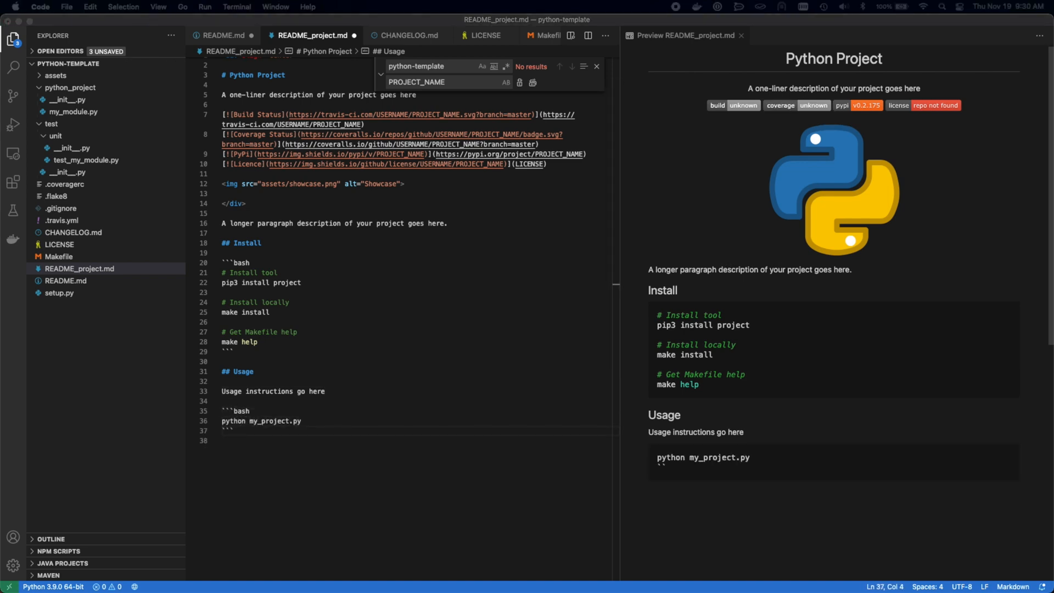
{"action": "type", "text": "## De"}
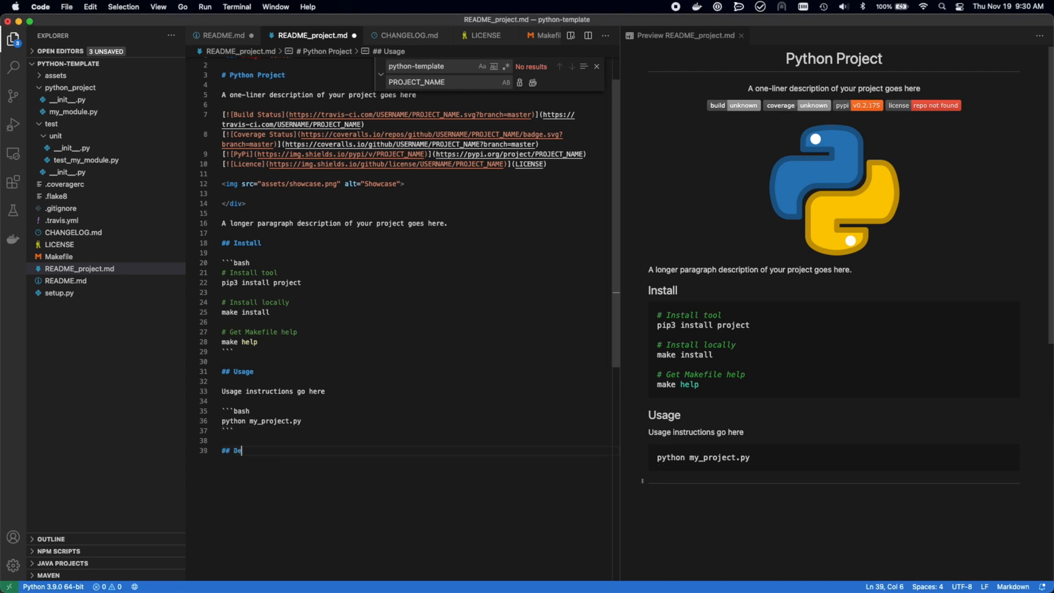